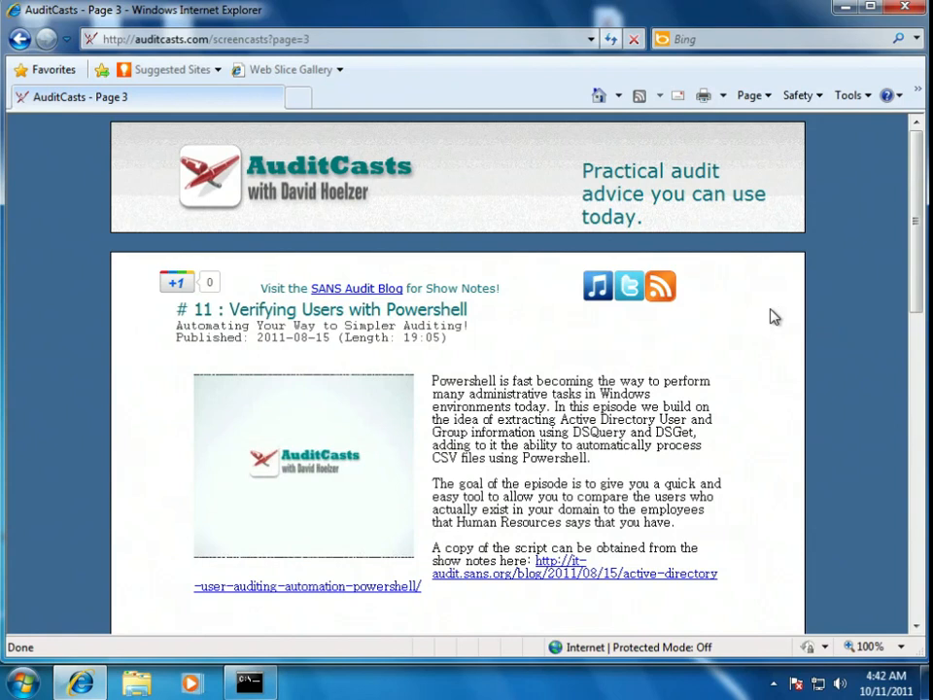
mouse_move(746, 420)
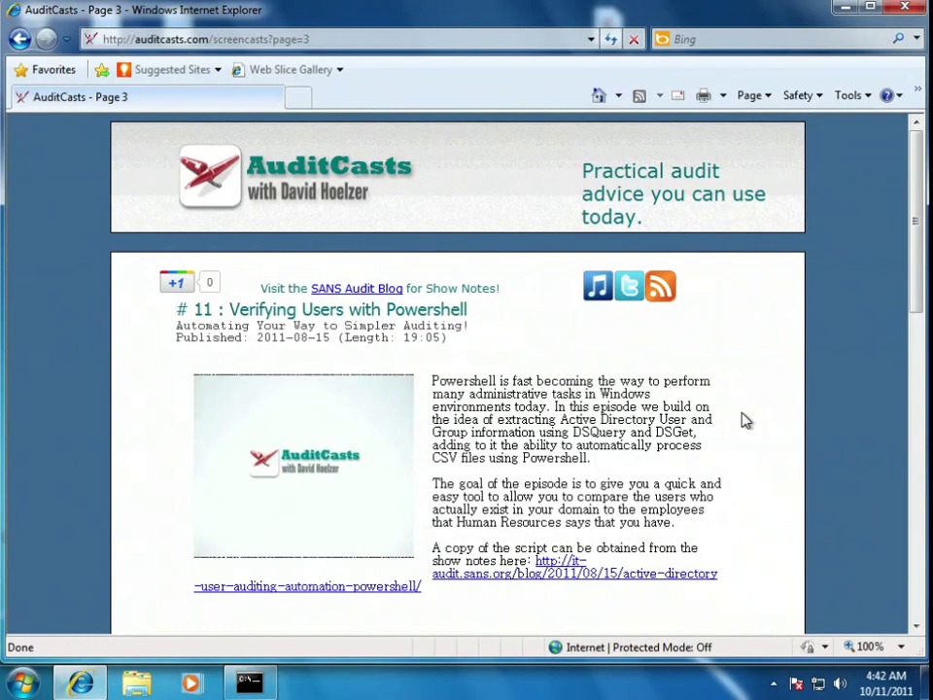
mouse_move(801, 372)
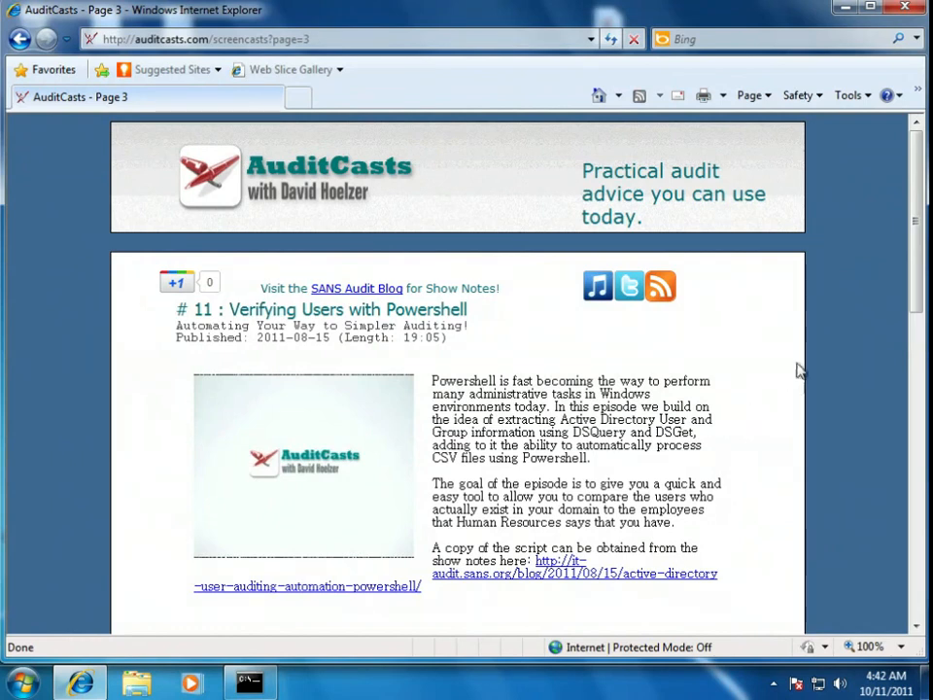
mouse_move(826, 276)
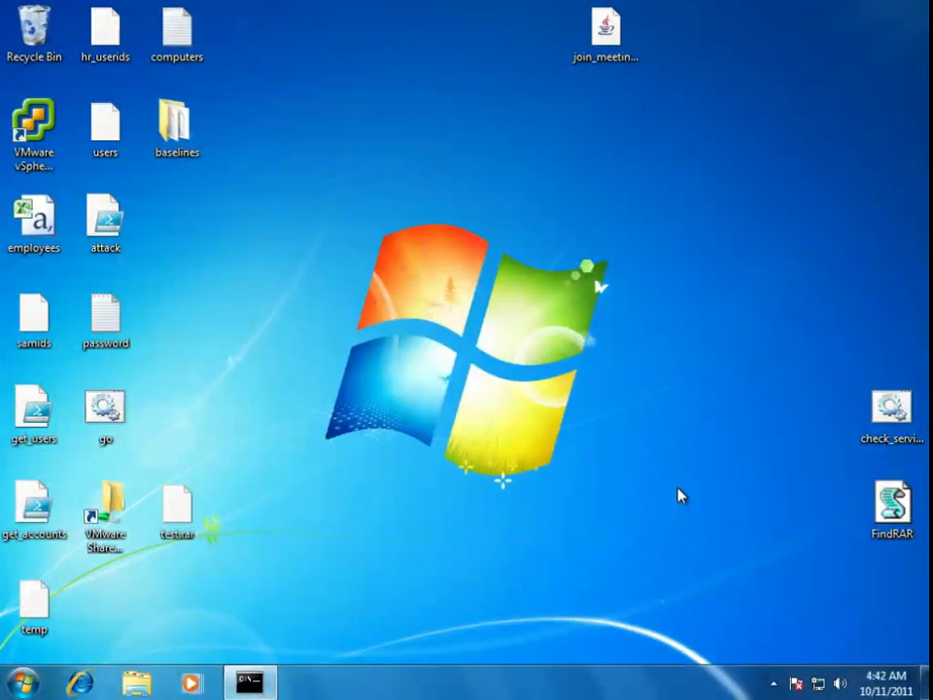
mouse_move(785, 457)
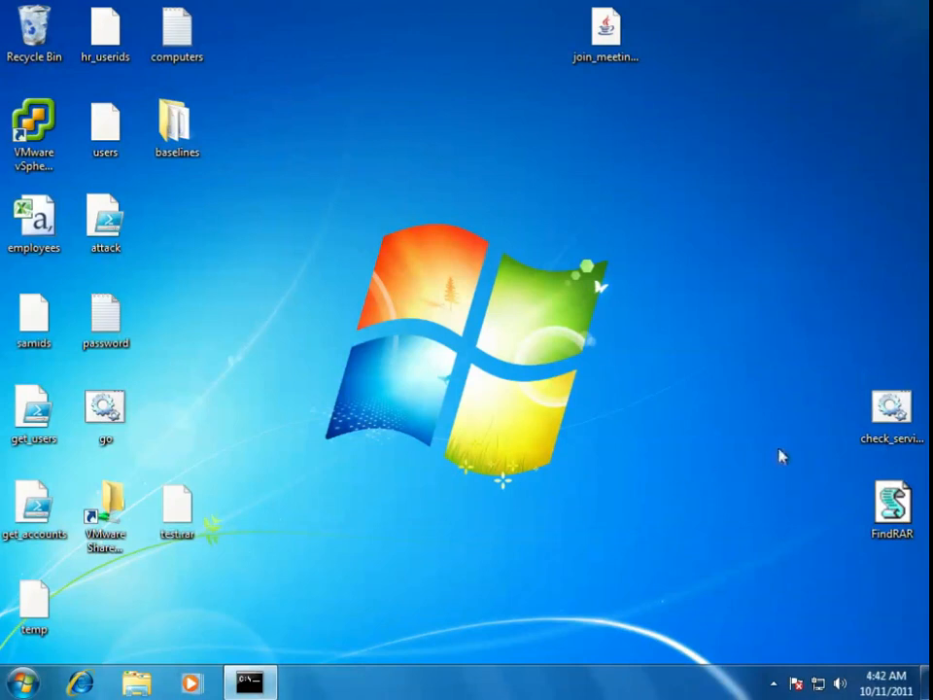
mouse_move(799, 447)
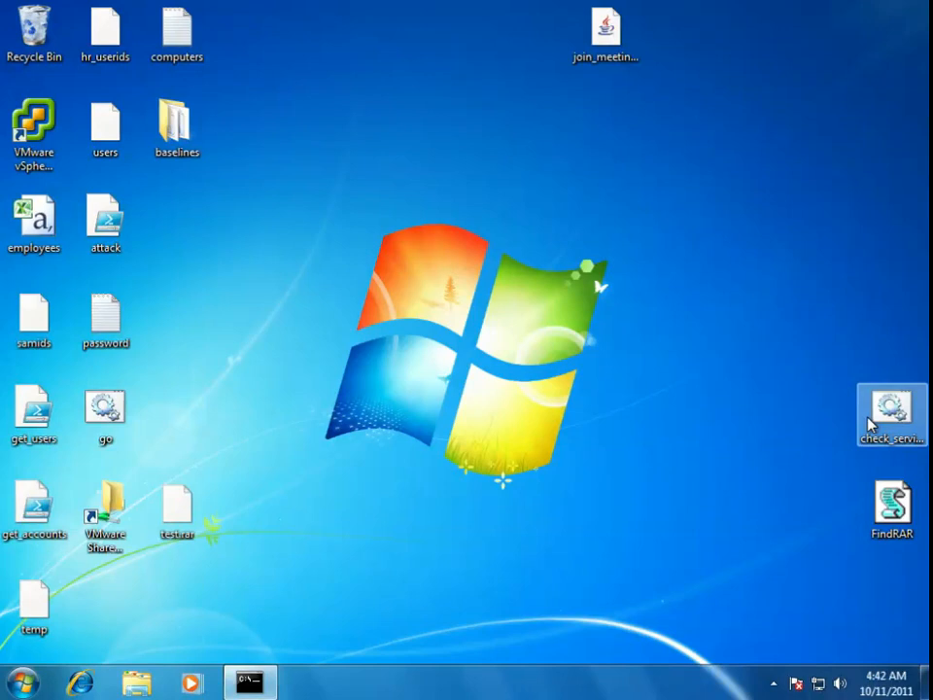
mouse_move(910, 401)
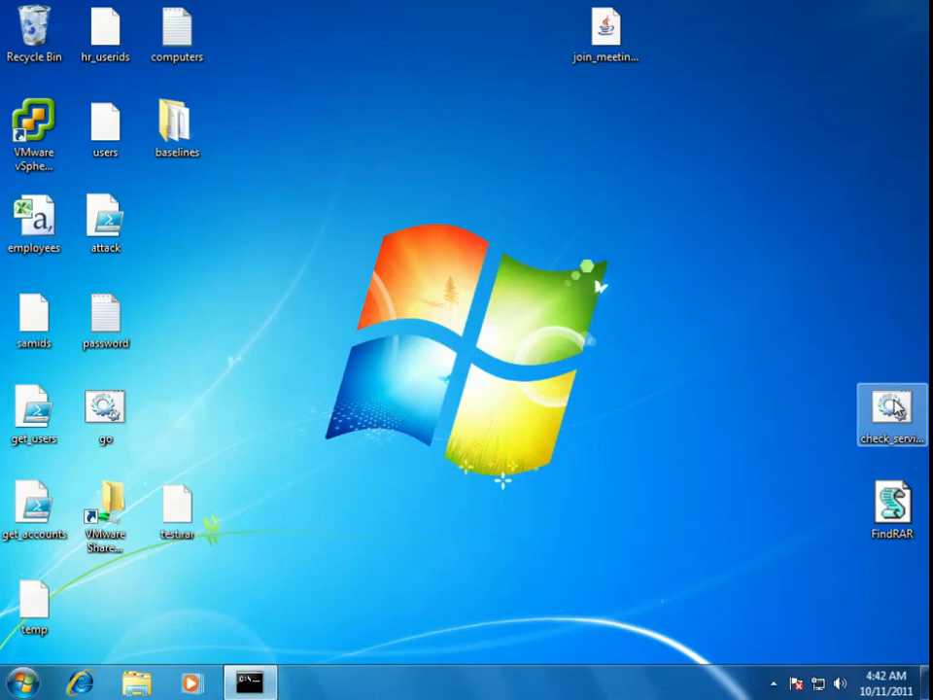
Open check_services from the desktop via Edit and select all its text in Notepad.
right_click(890, 416)
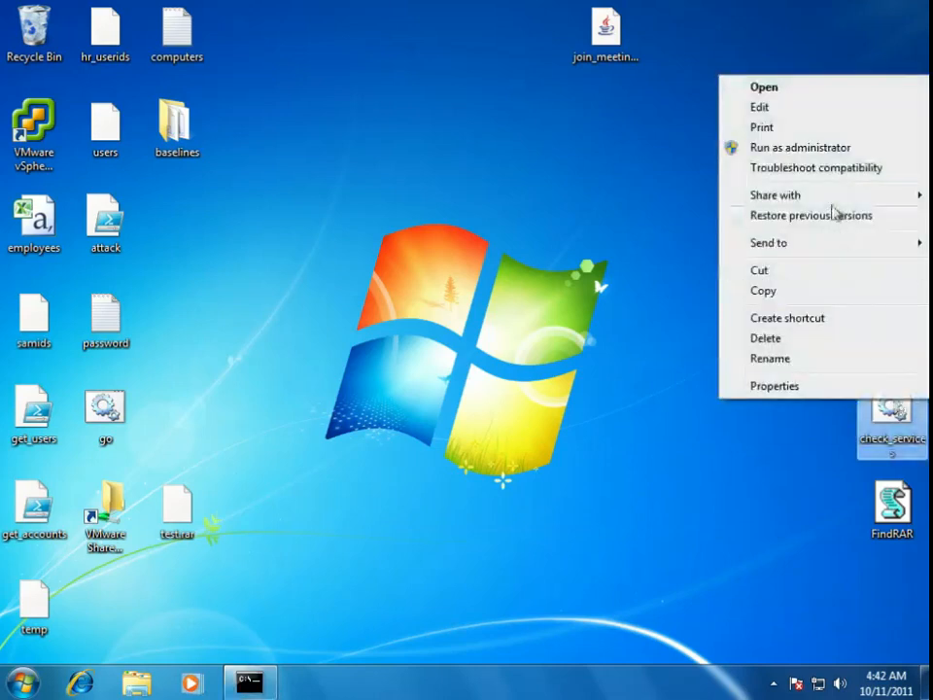
left_click(758, 107)
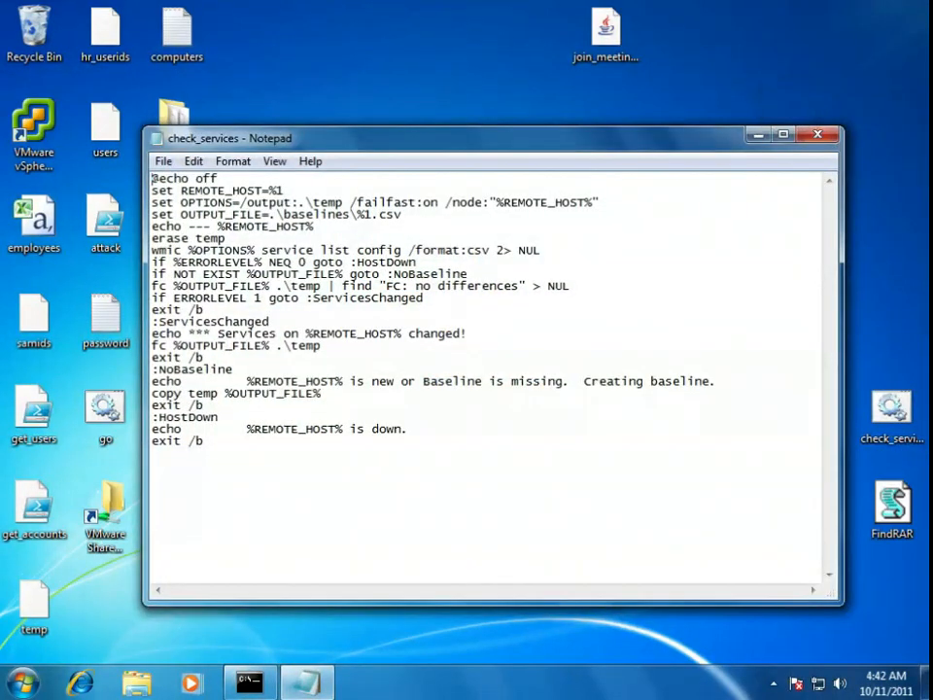
key("ctrl+a")
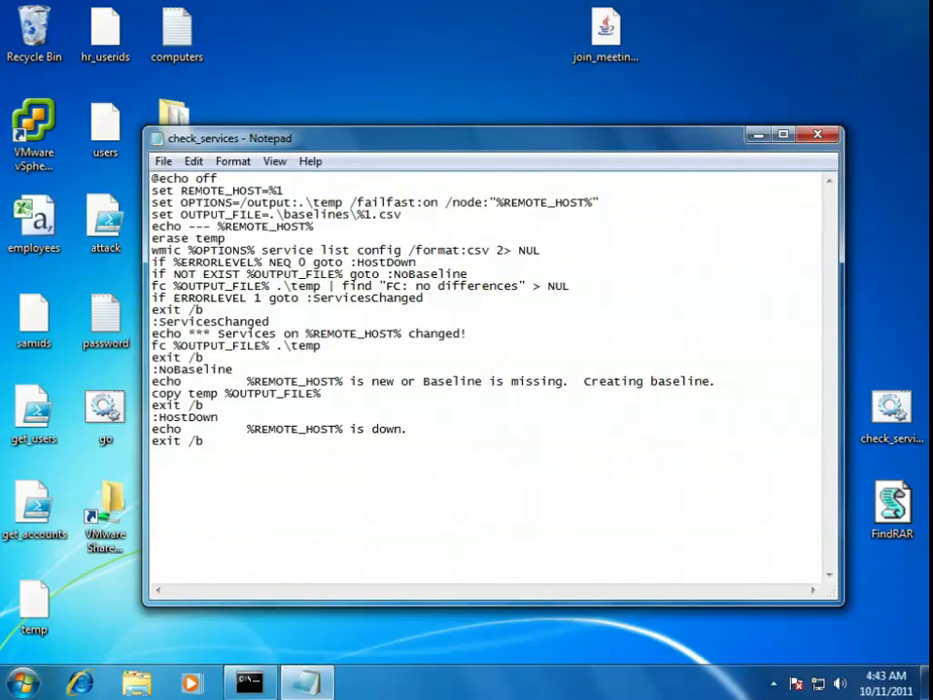
left_click(408, 429)
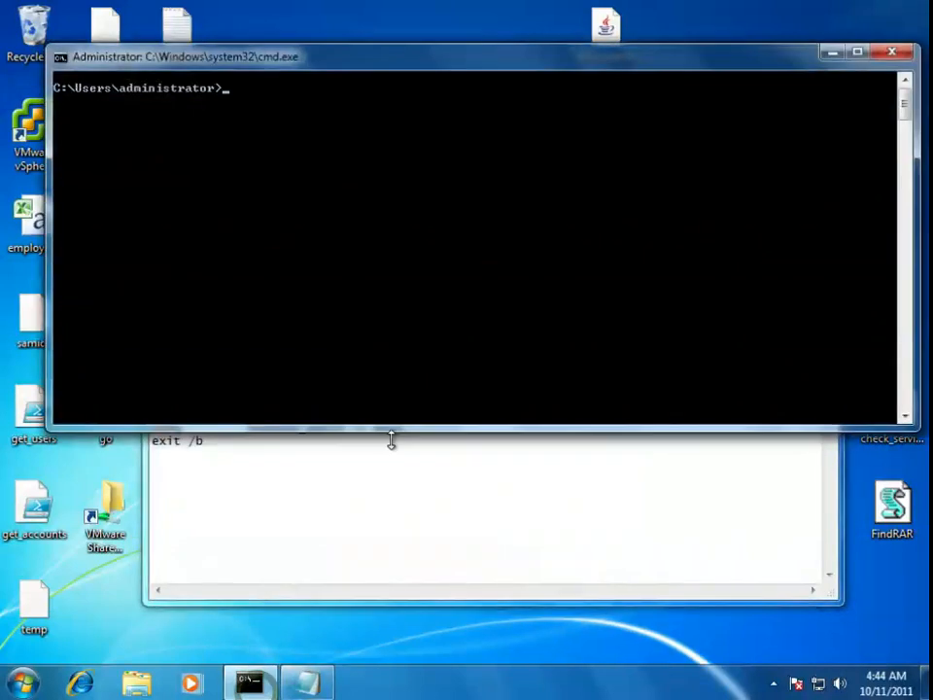
mouse_move(439, 346)
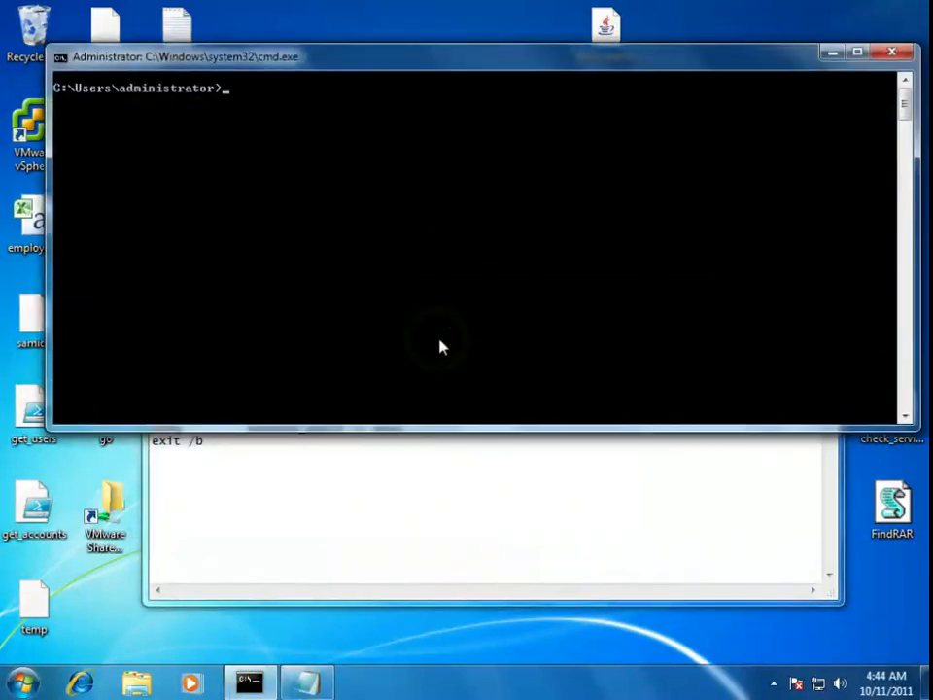
Run wmic startup to list this machine's startup entries.
type("wmic")
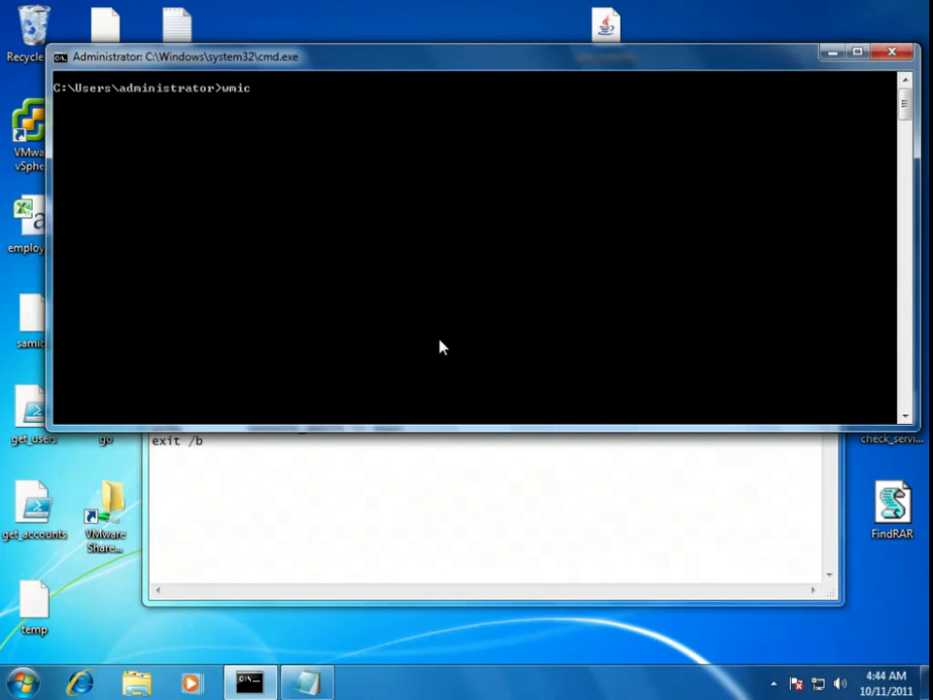
type("startup")
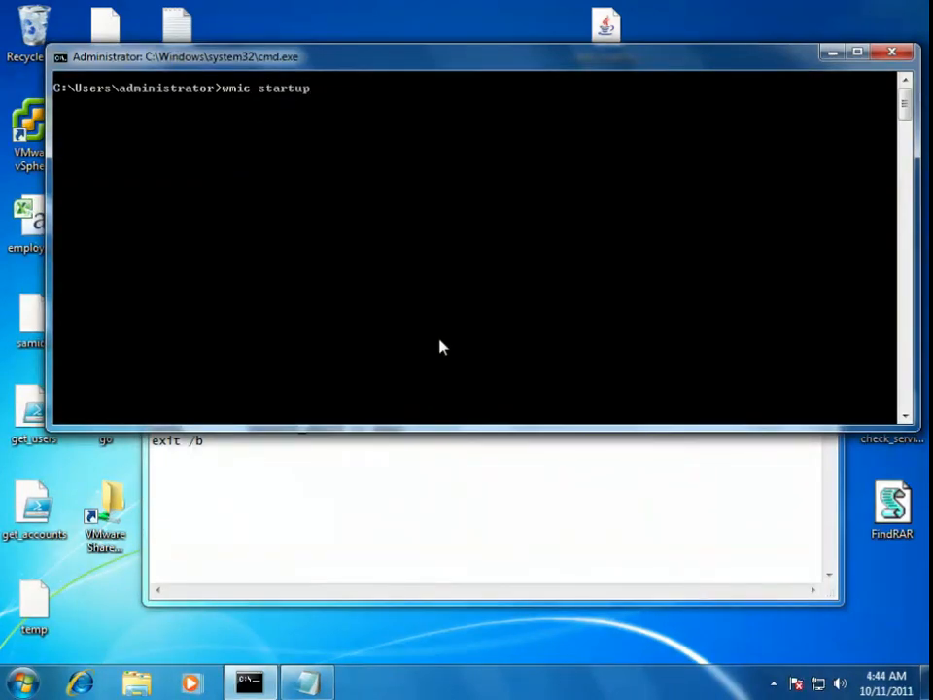
key("Return")
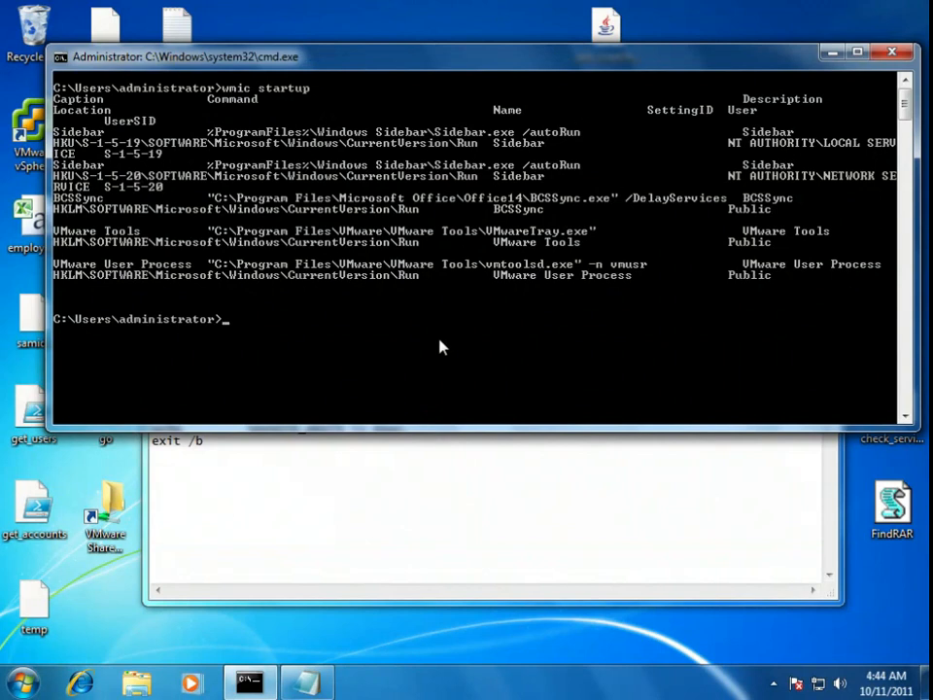
Run wmic /node:GC-1 startup, which fails with an invalid switch error.
type("wmic /")
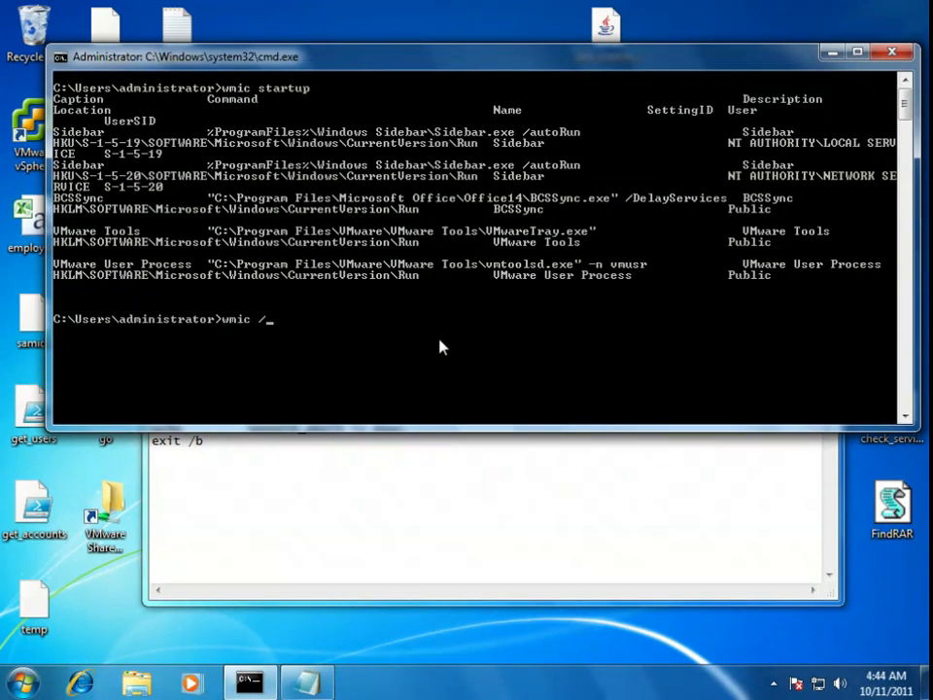
type("node:")
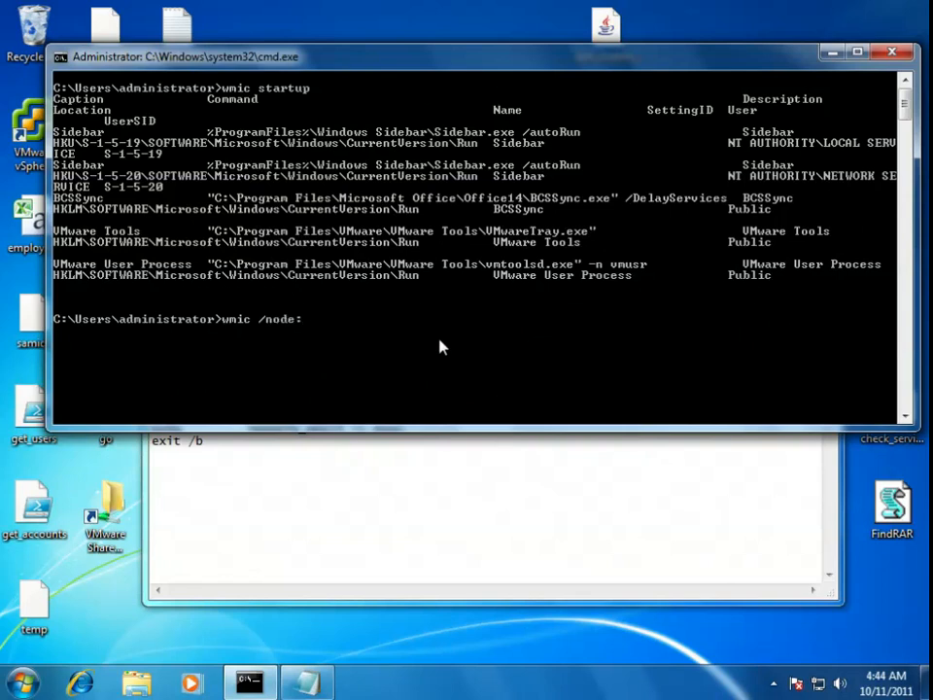
type("GC-1")
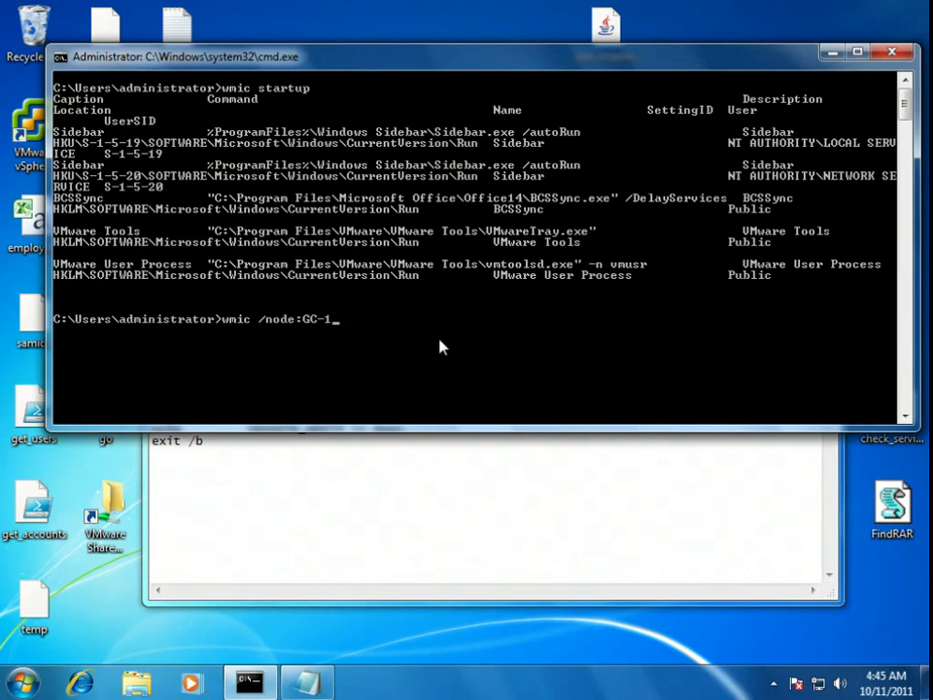
type("startup")
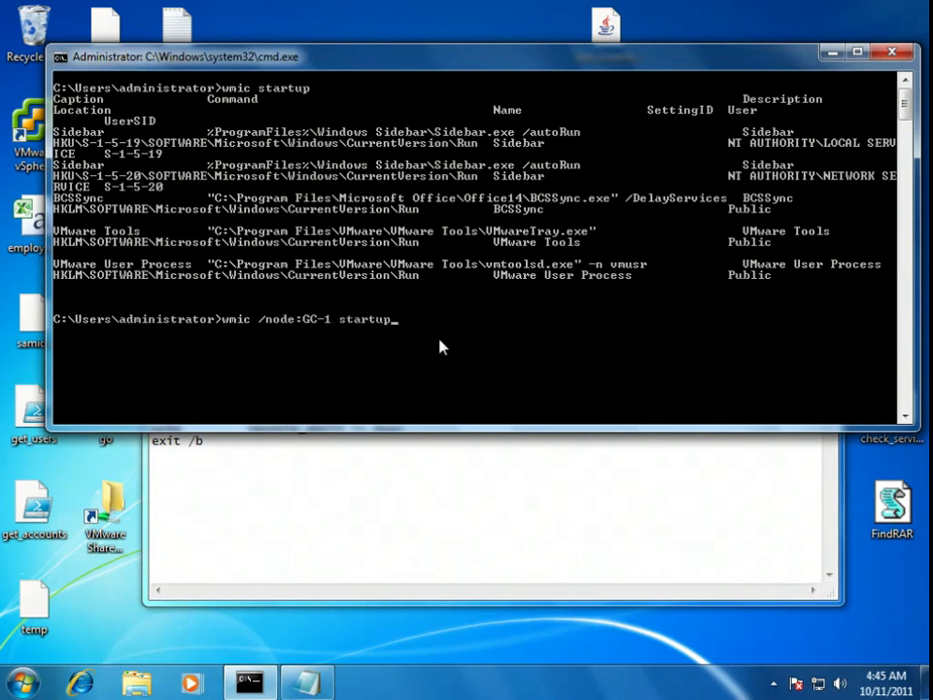
key("Return")
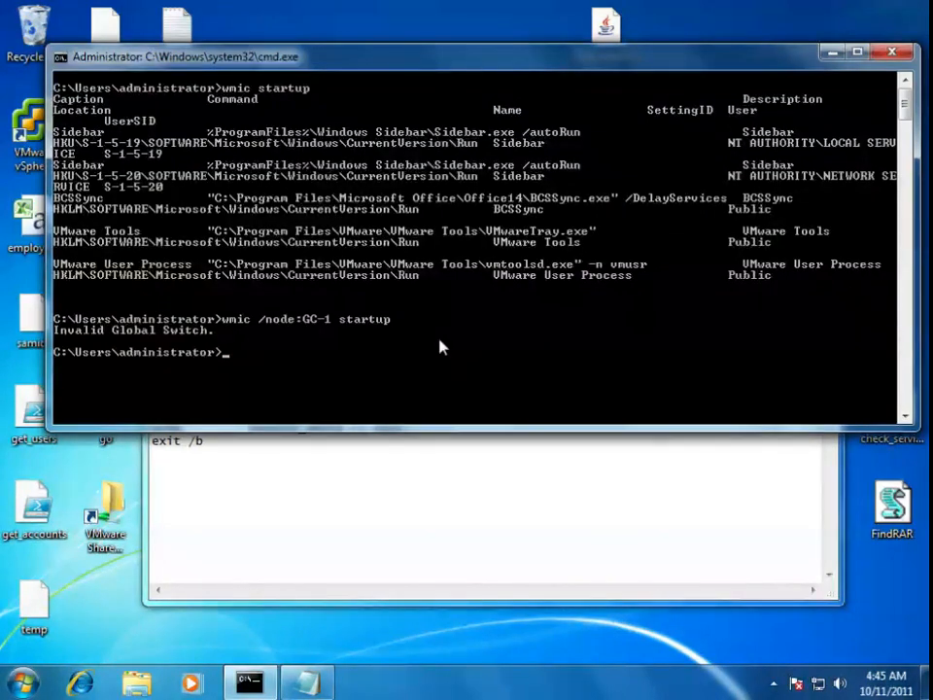
Re-enter wmic /node:"GC-1" startup with the node name quoted to list GC-1's startup entries.
type("wmic /node:GC-1 startup")
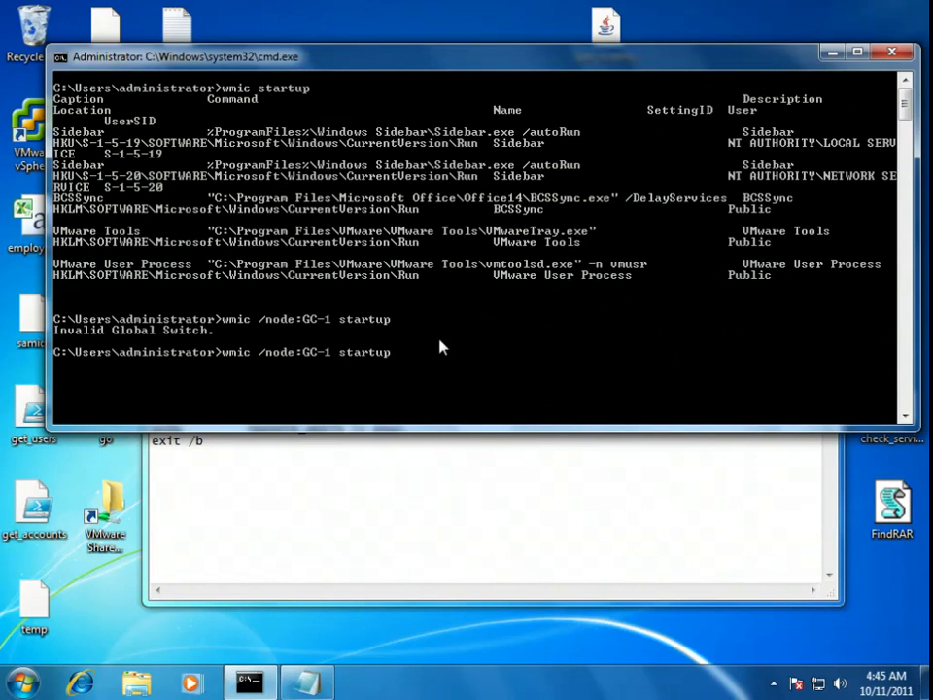
type("\"")
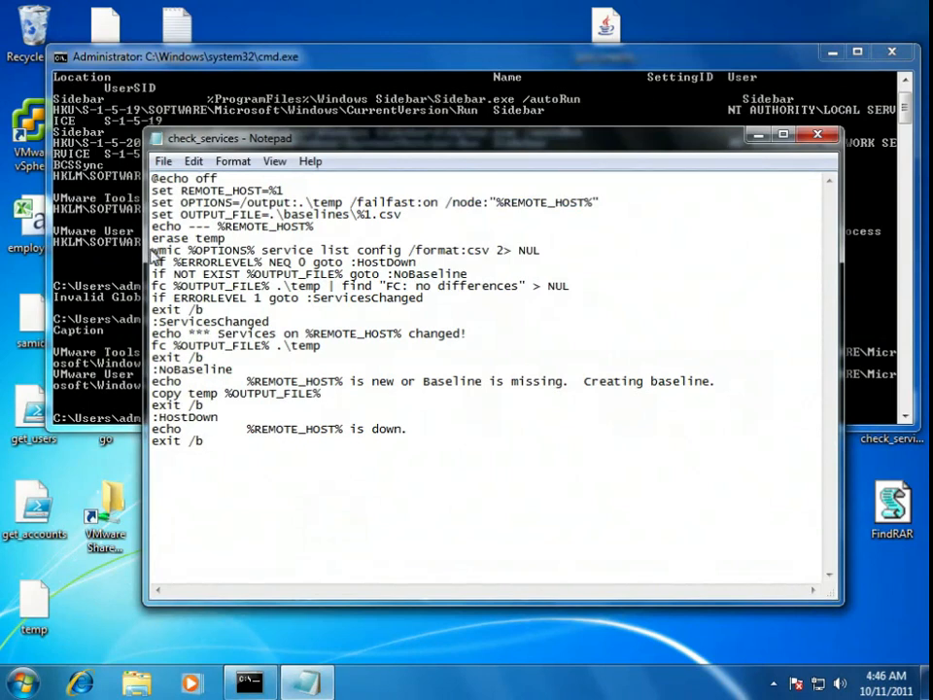
Select the script's wmic service list line in Notepad to study it.
triple_click(340, 248)
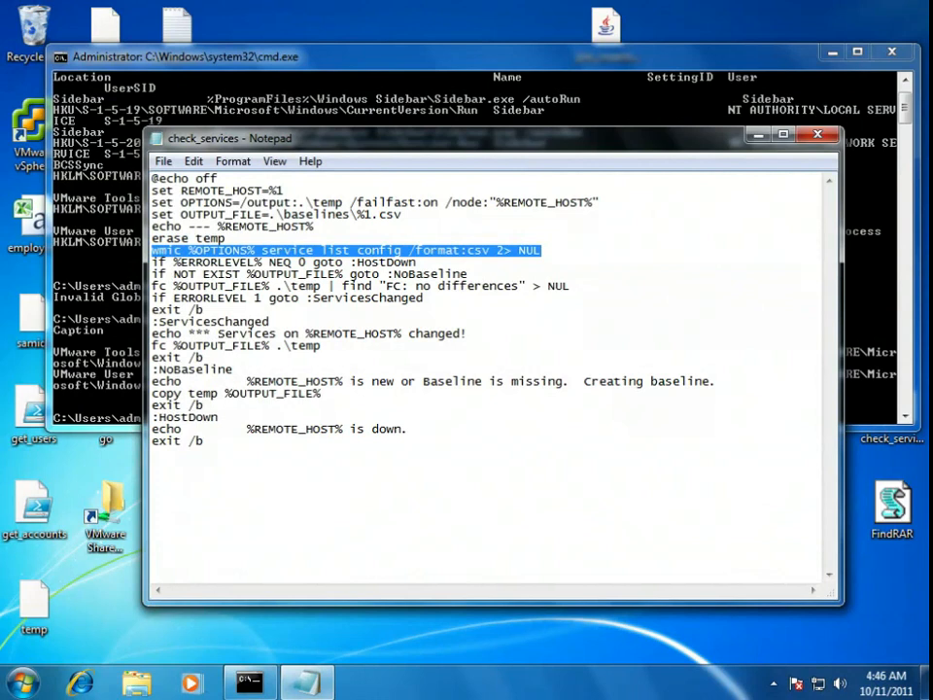
mouse_move(533, 70)
type("wmic ser")
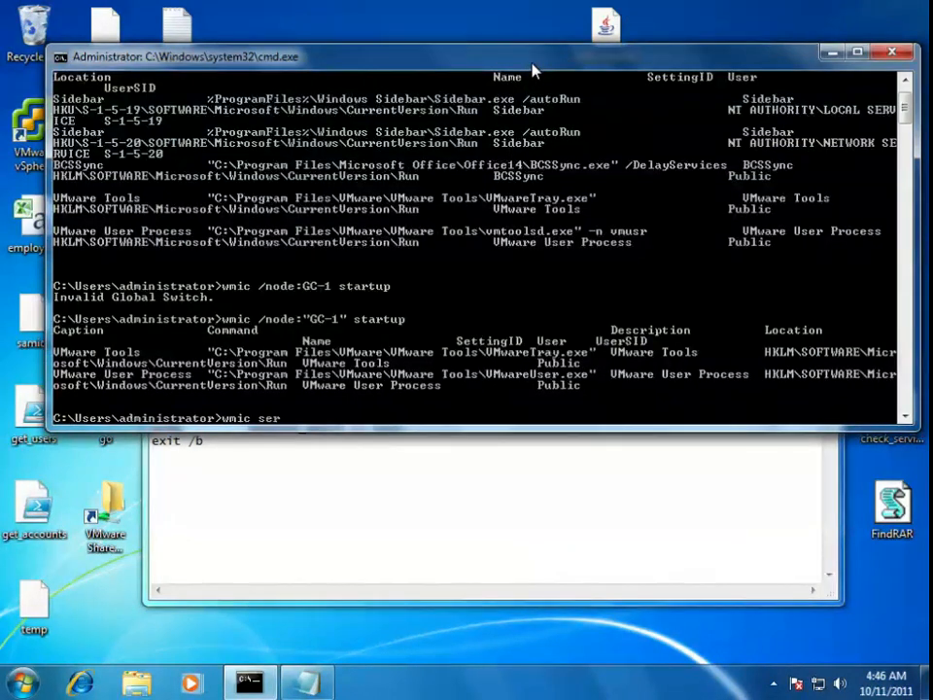
Run wmic service /? to show help for the service alias.
type("vice")
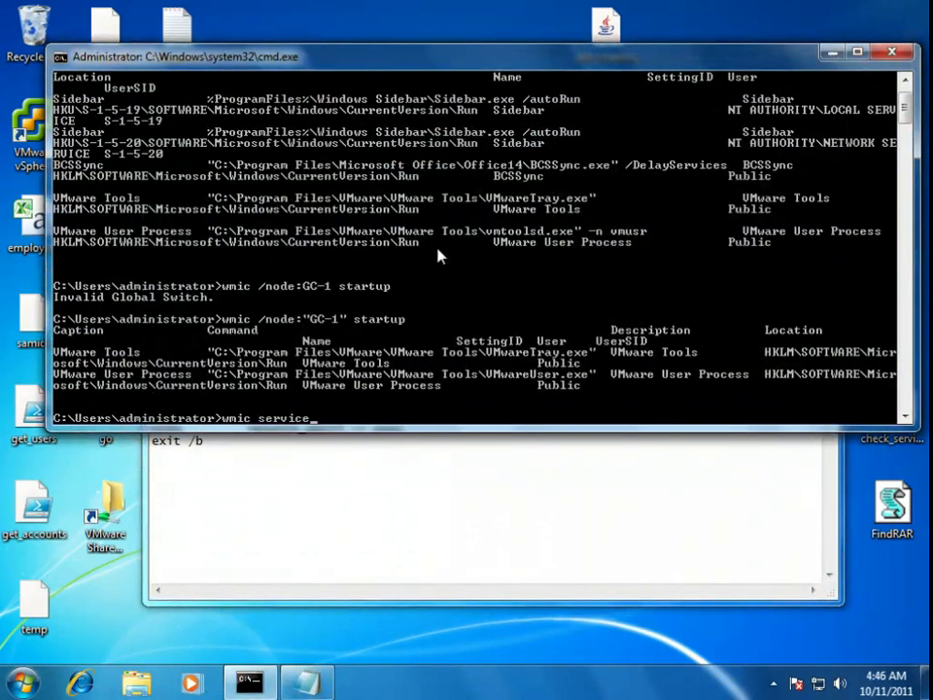
type("/?")
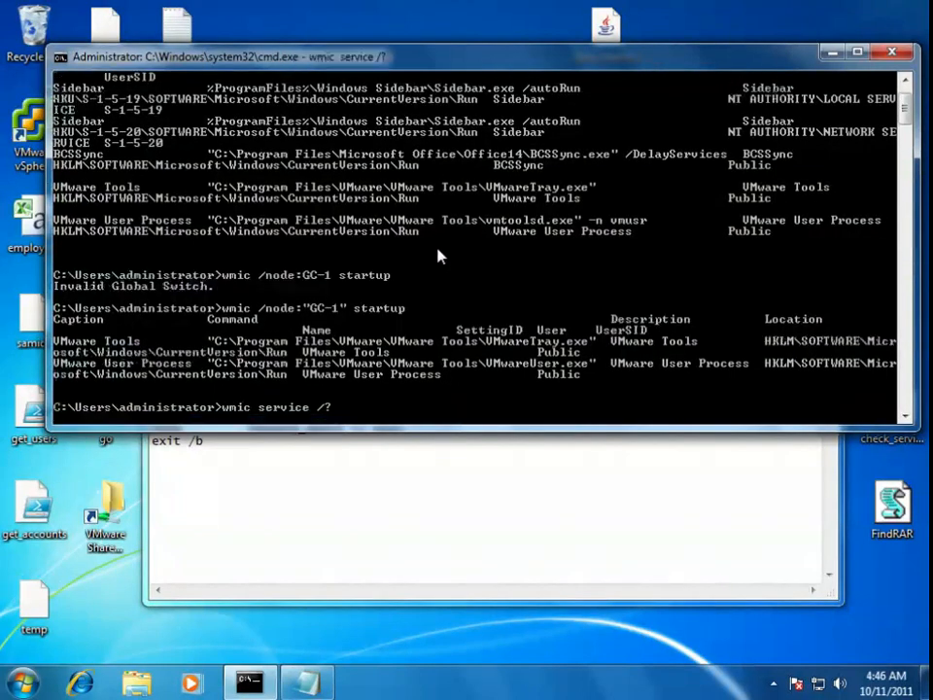
key("Return")
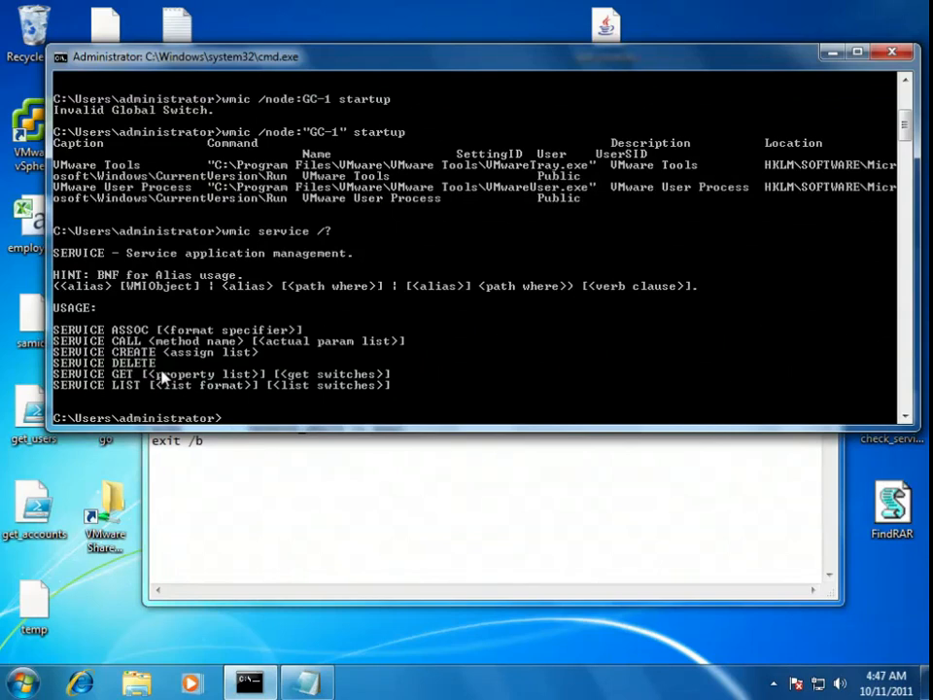
Run wmic service list /? to show the list formats and switches.
type("wmic service /?")
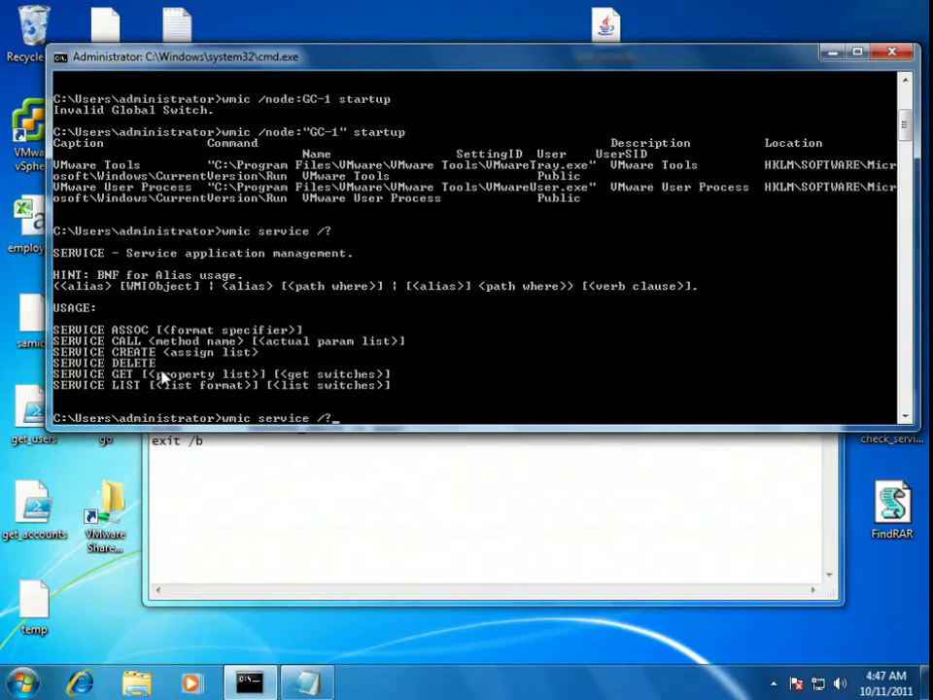
type("list /")
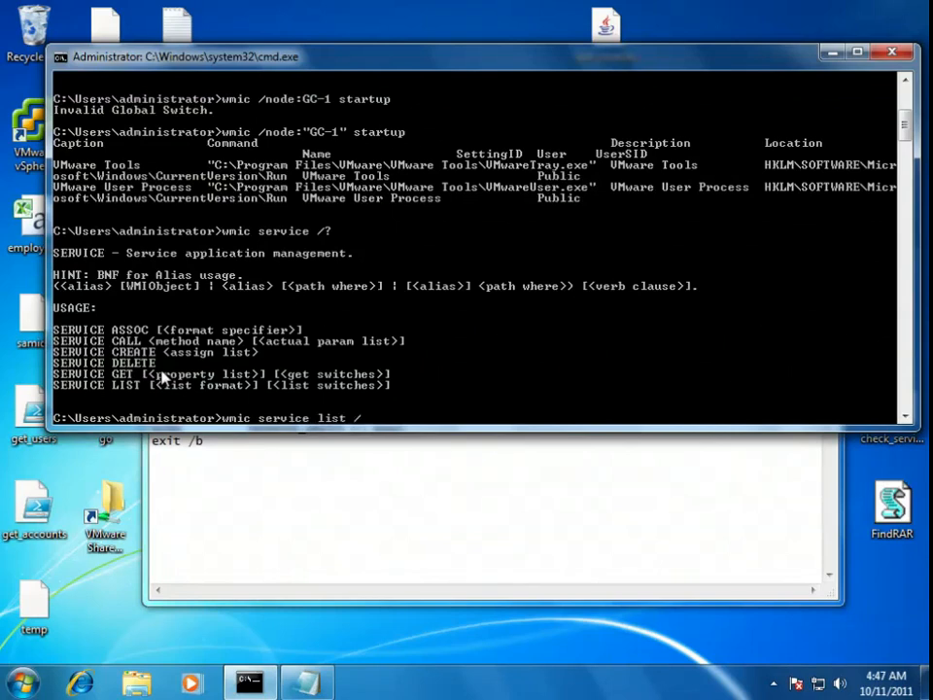
key("Return")
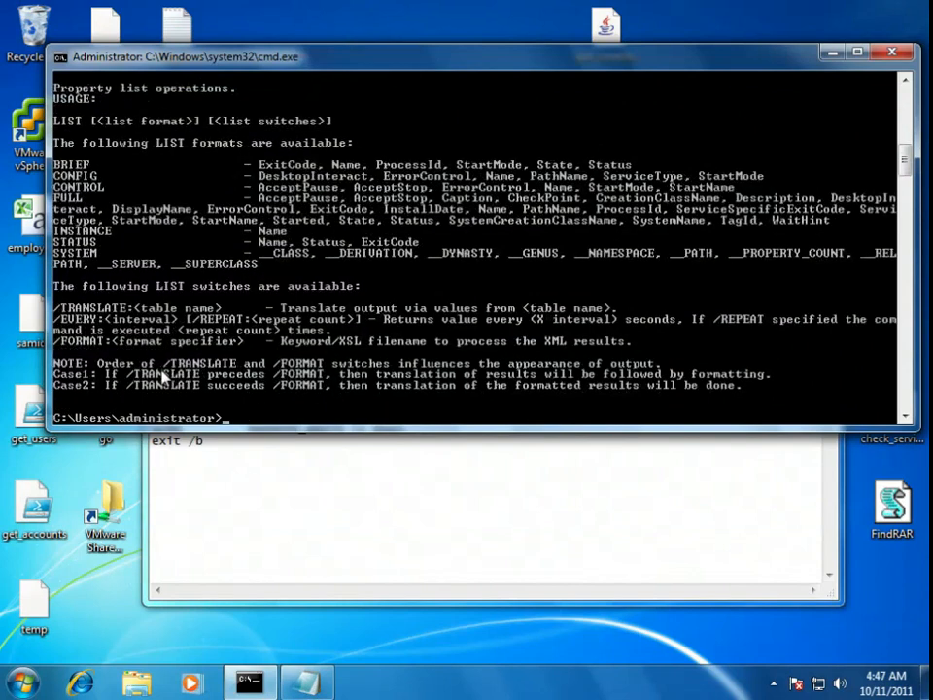
mouse_move(146, 163)
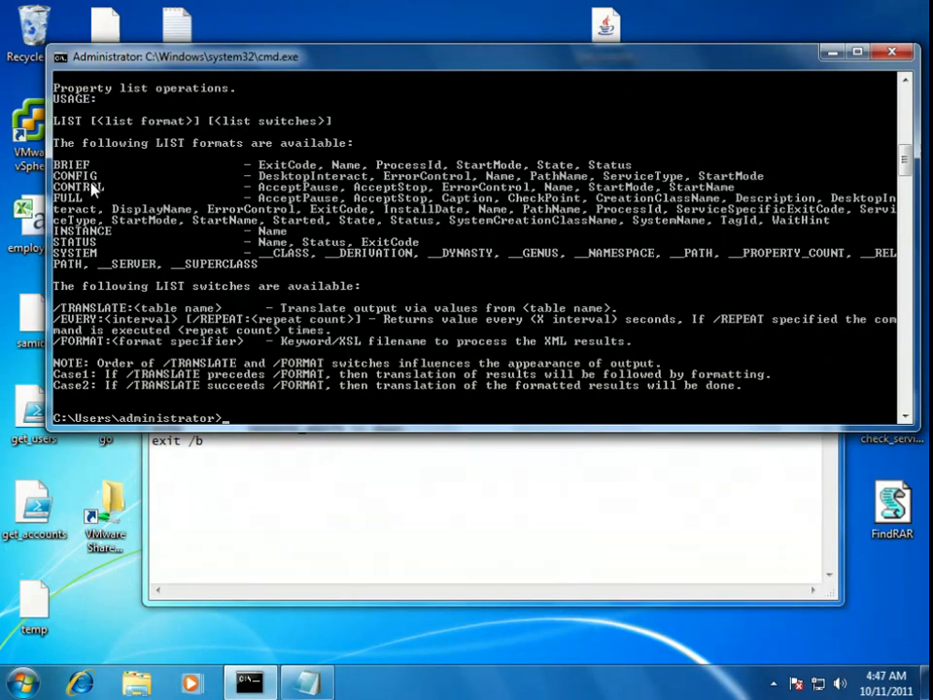
mouse_move(81, 214)
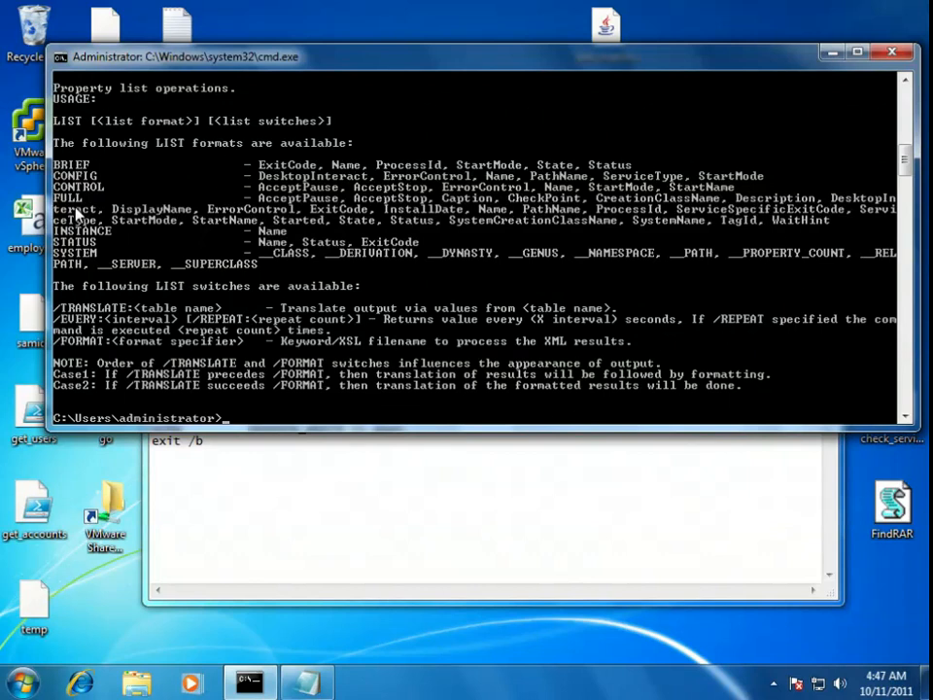
mouse_move(152, 209)
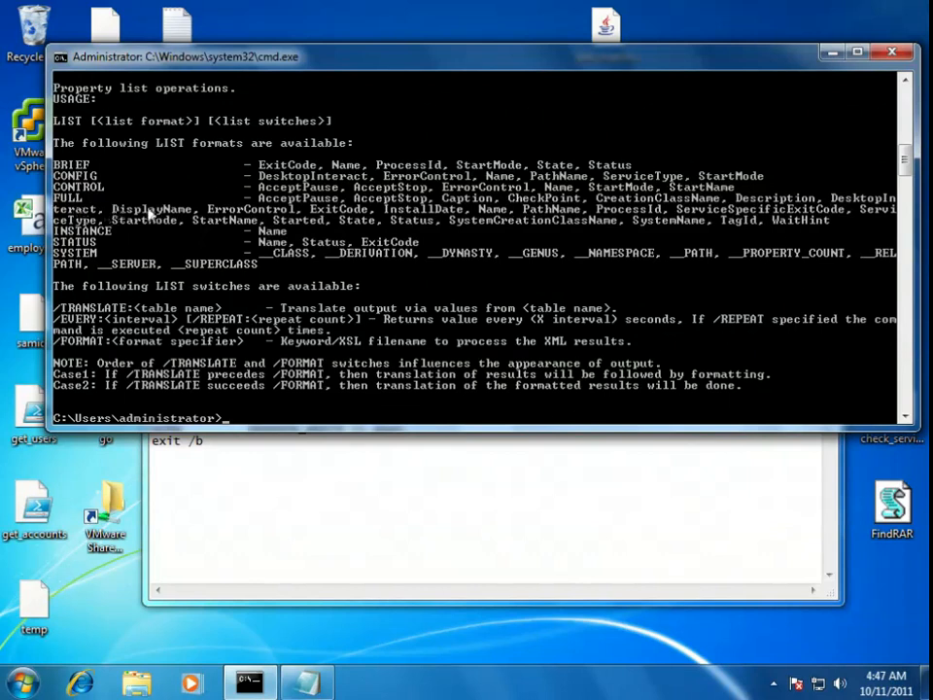
mouse_move(603, 217)
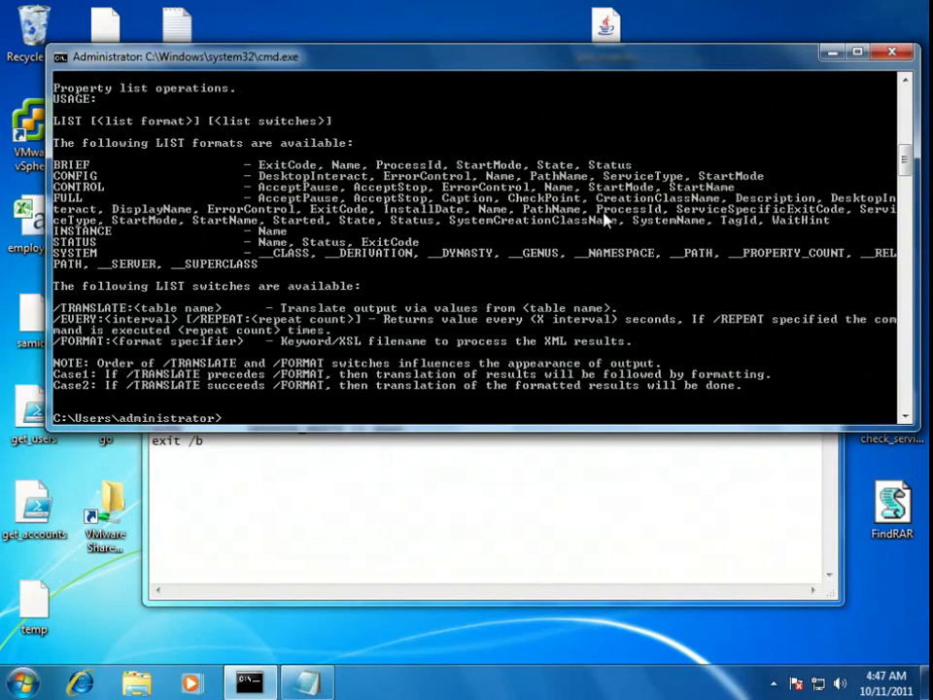
mouse_move(447, 198)
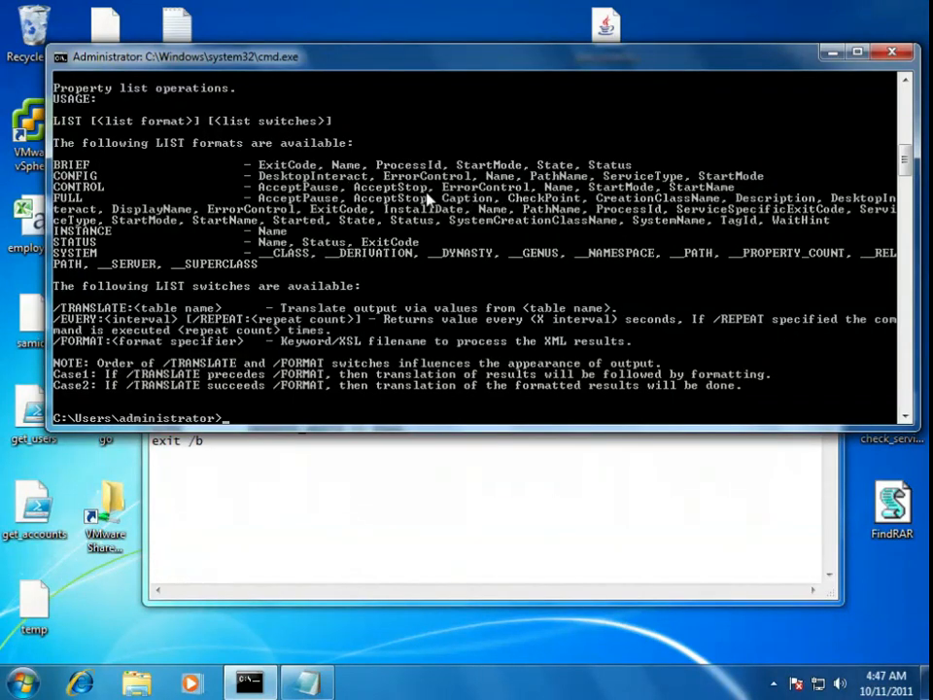
Run wmic service list config and scroll through each service's start mode and path.
type("wmic service list c")
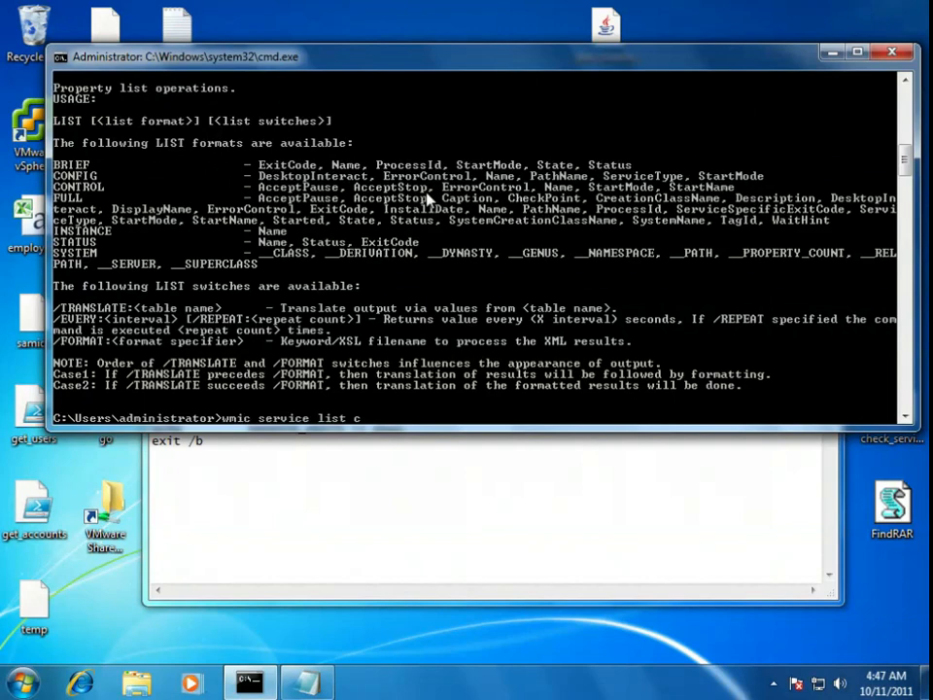
key("Return")
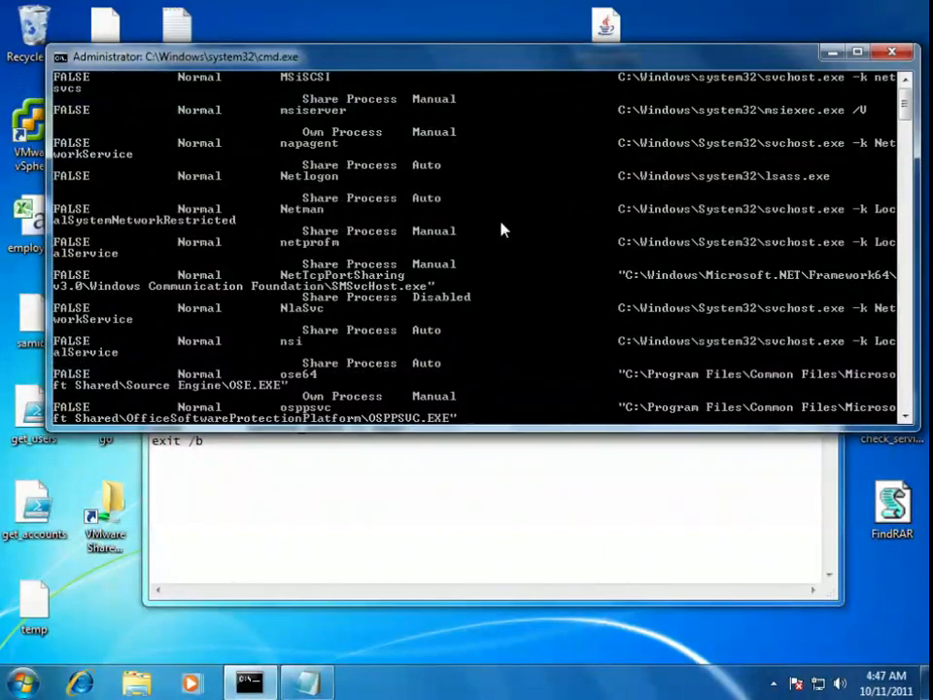
mouse_move(844, 156)
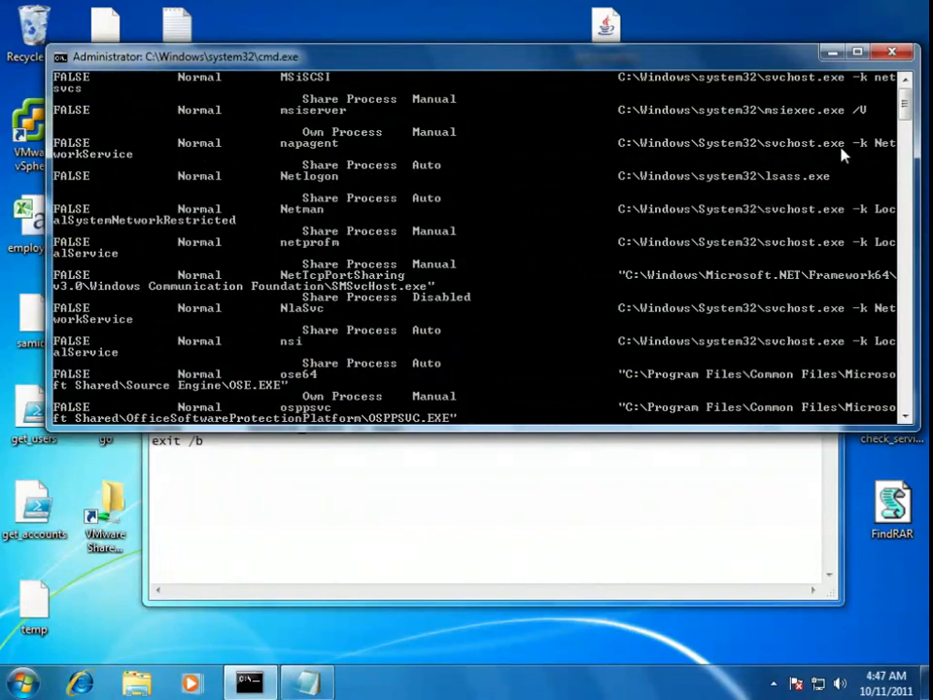
scroll("down", 3)
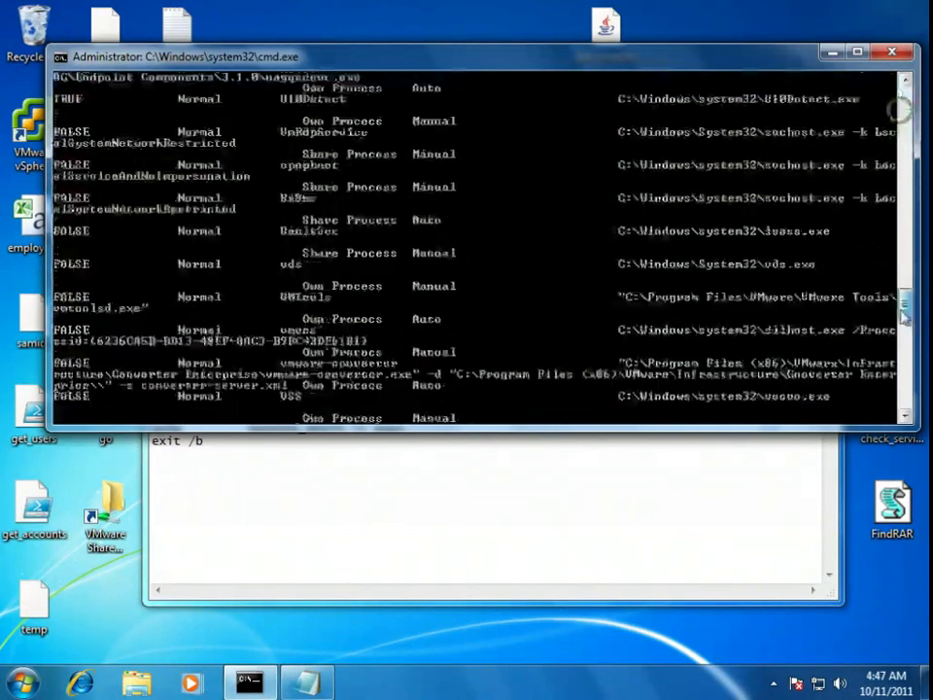
scroll("down", 3)
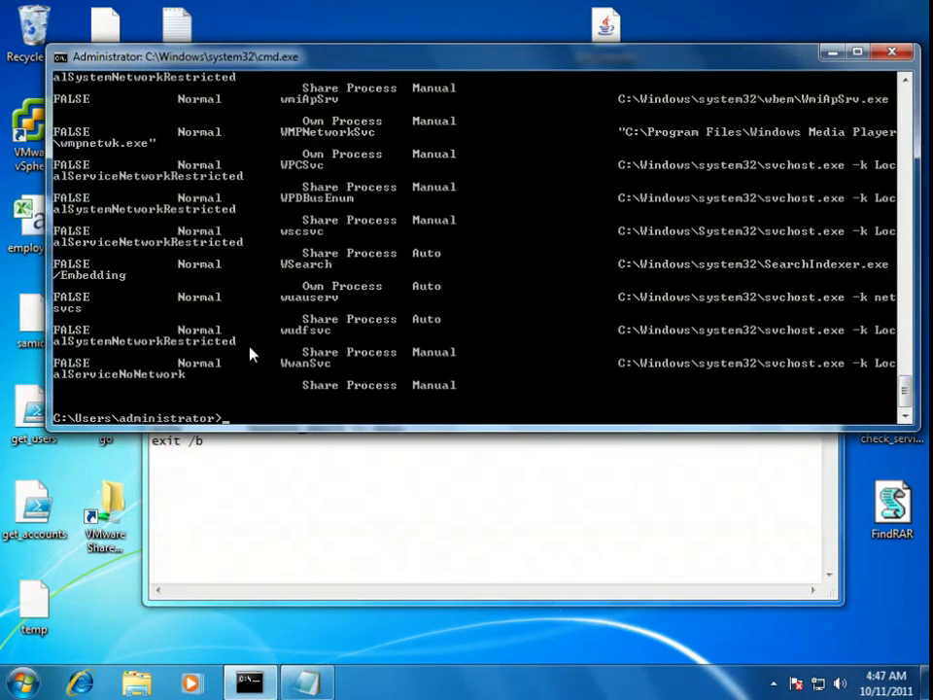
mouse_move(431, 243)
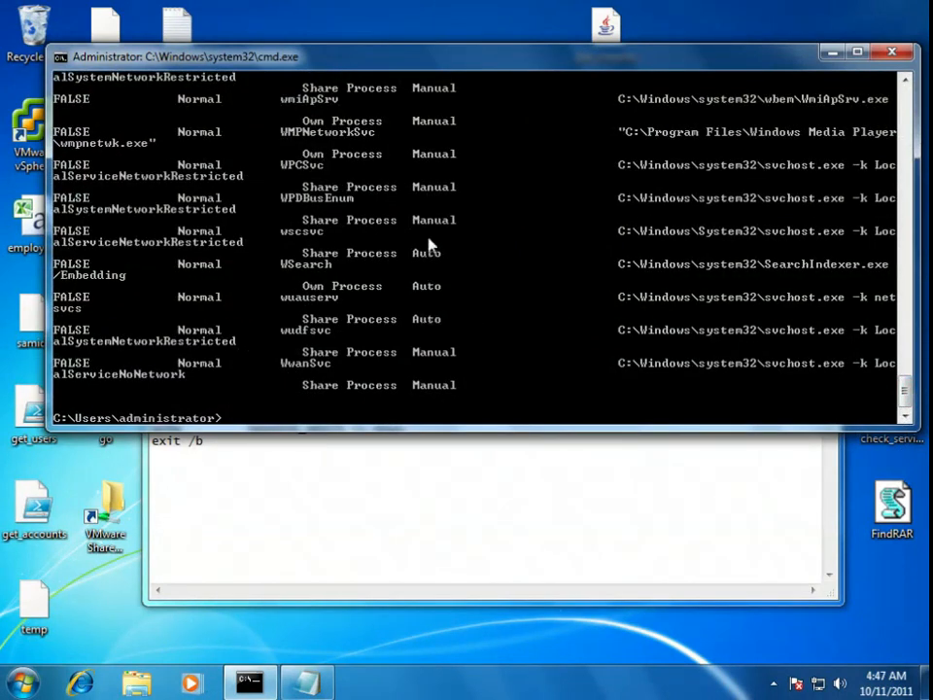
mouse_move(477, 327)
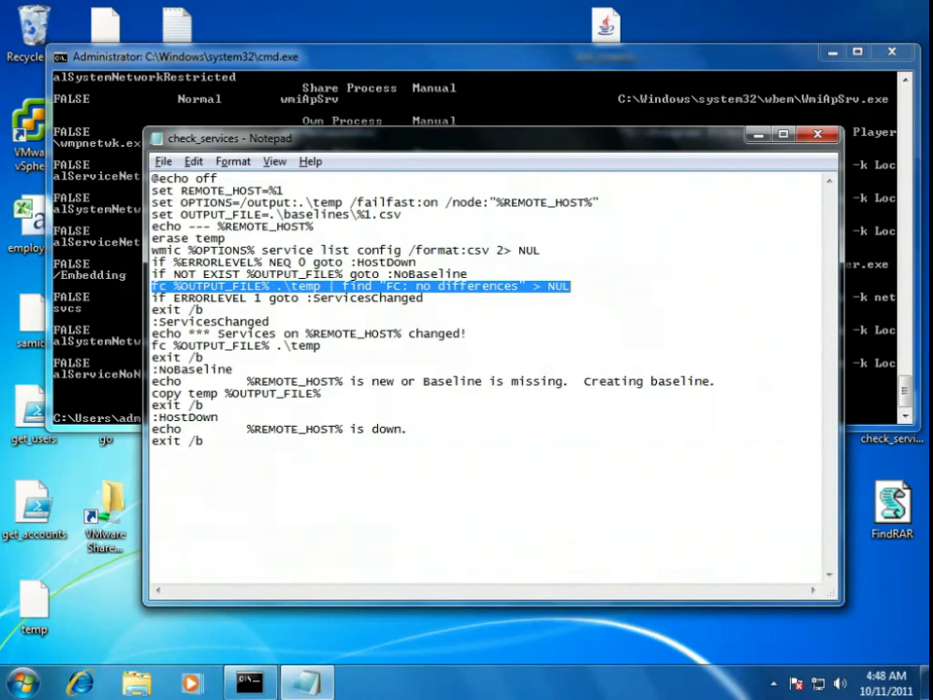
mouse_move(876, 146)
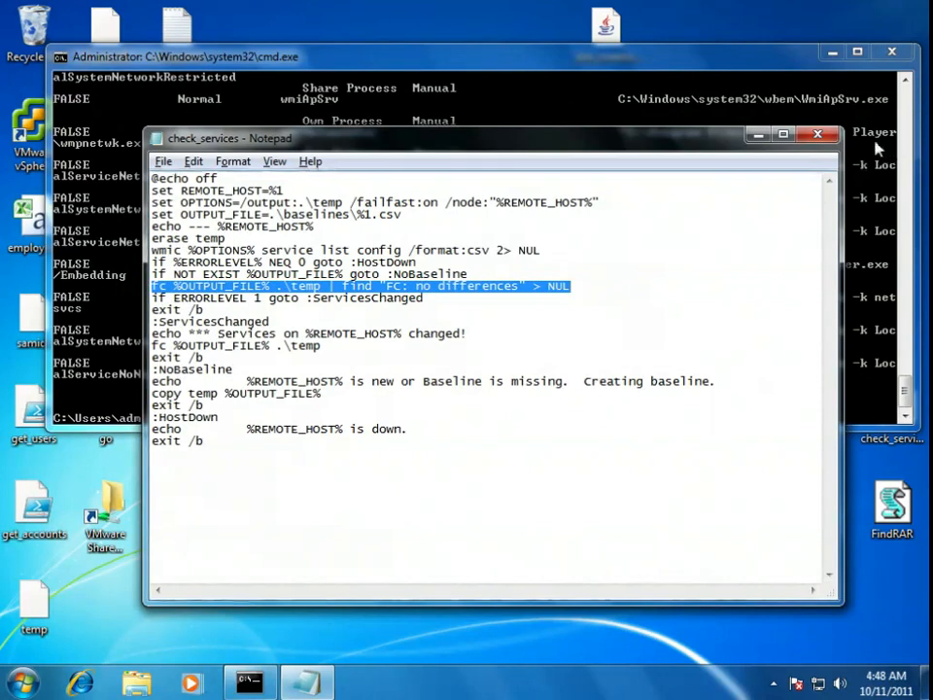
Put Notepad away to return to the command prompt's service listing.
left_click(817, 134)
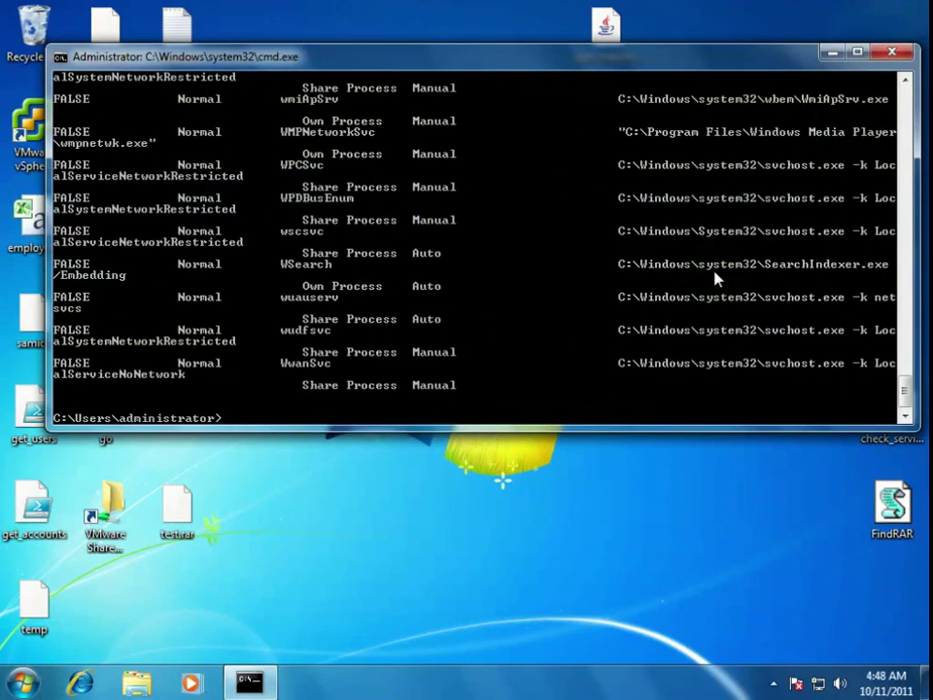
Run type go.bat to display the script's contents from the Desktop.
type("type go.ba")
type("cd Desktop")
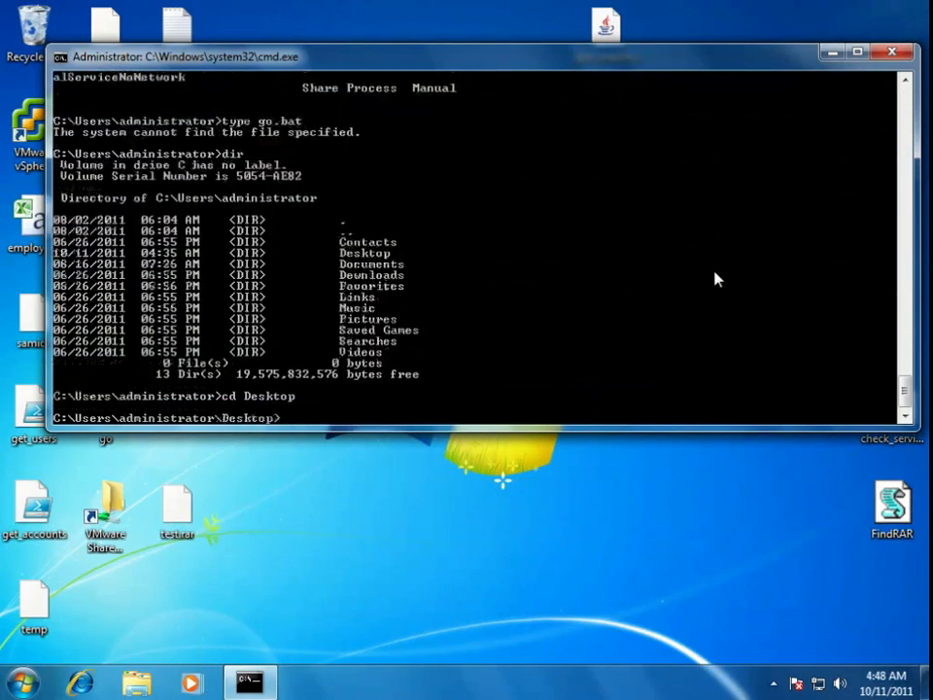
type("type go.bat")
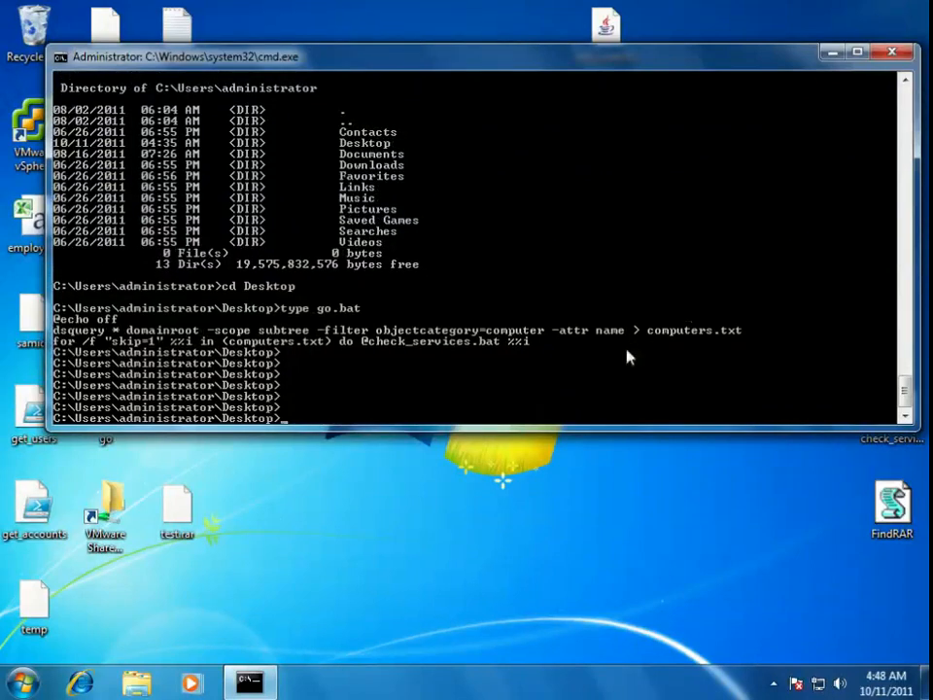
mouse_move(108, 357)
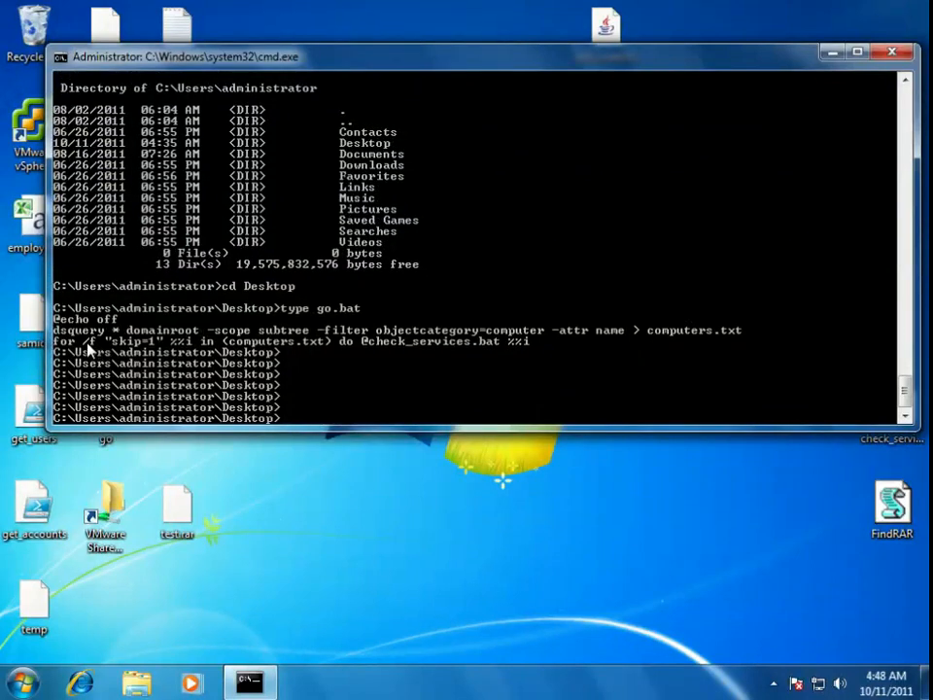
mouse_move(296, 348)
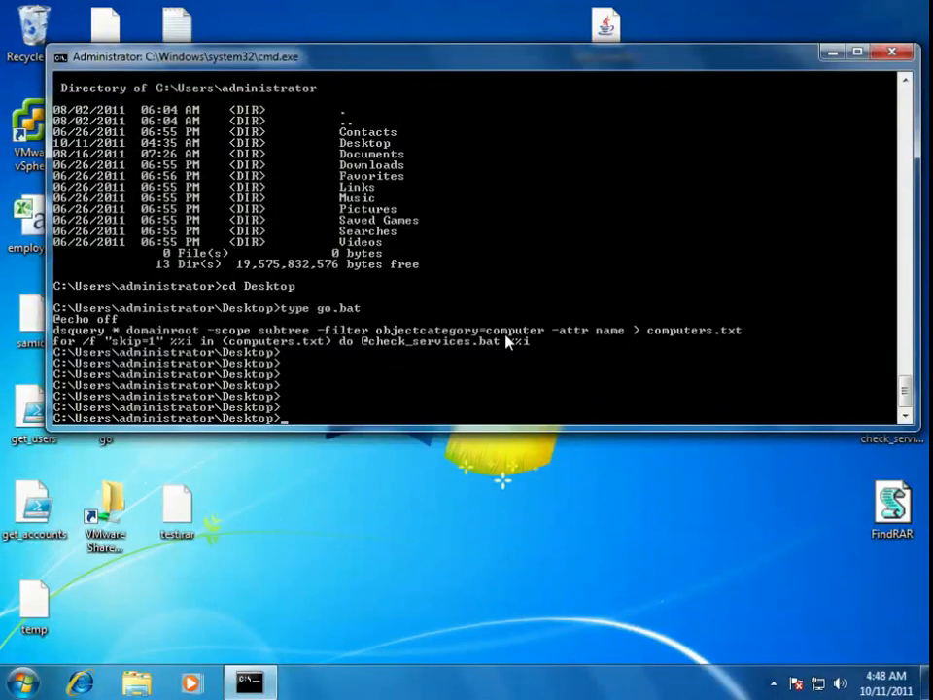
mouse_move(626, 342)
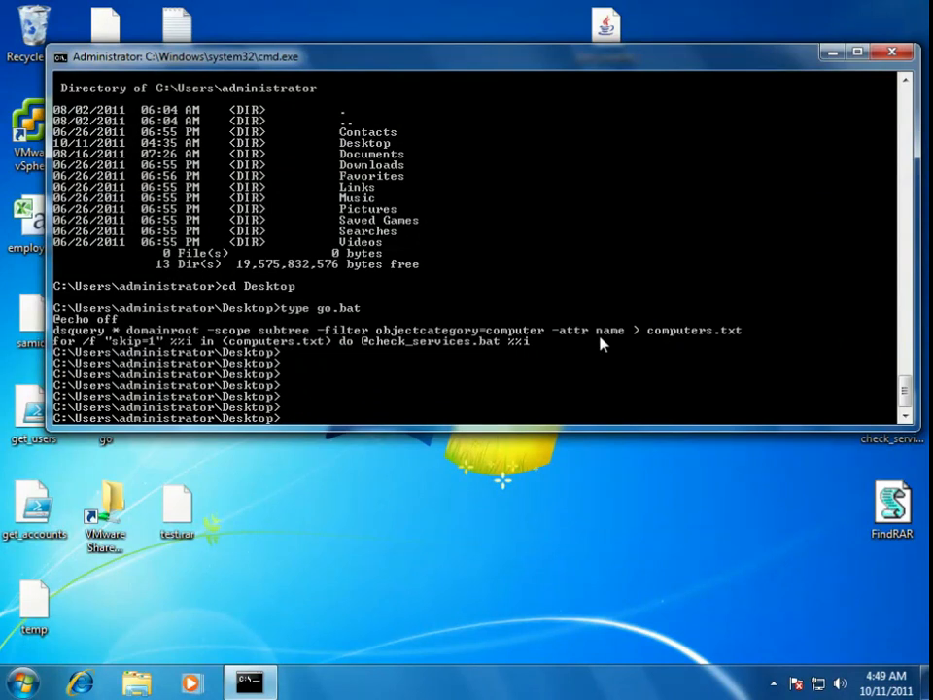
Run dsquery computer to list the domain's computer objects.
type("dsq")
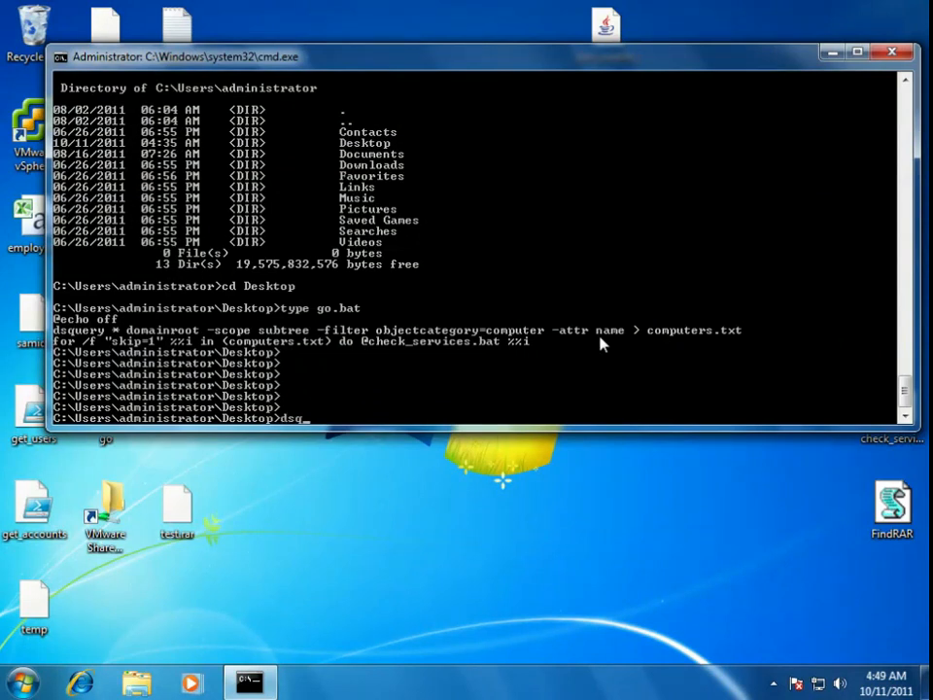
type("dsquery computer")
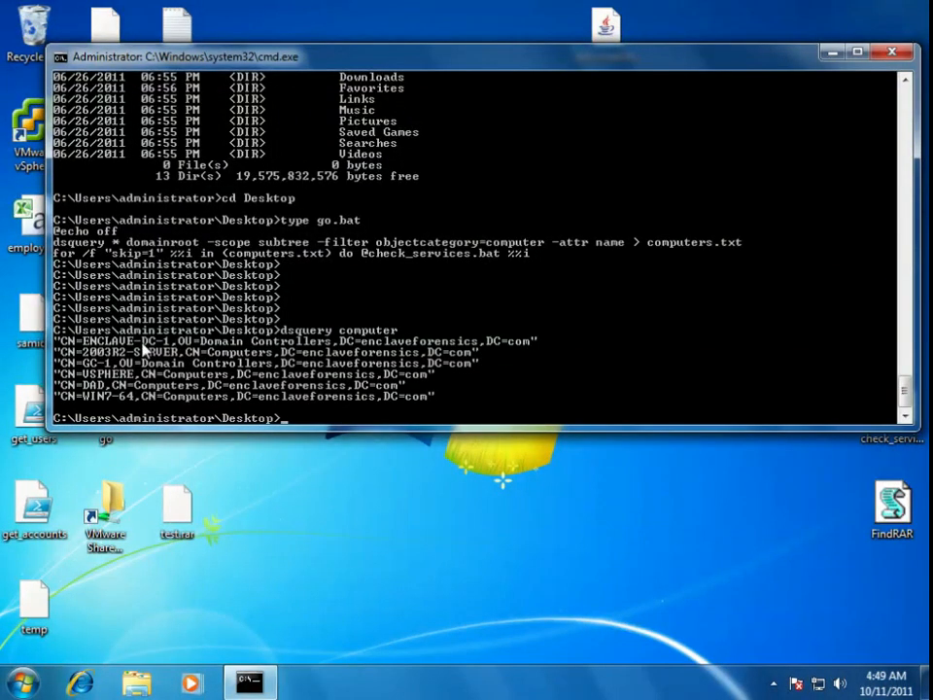
mouse_move(505, 284)
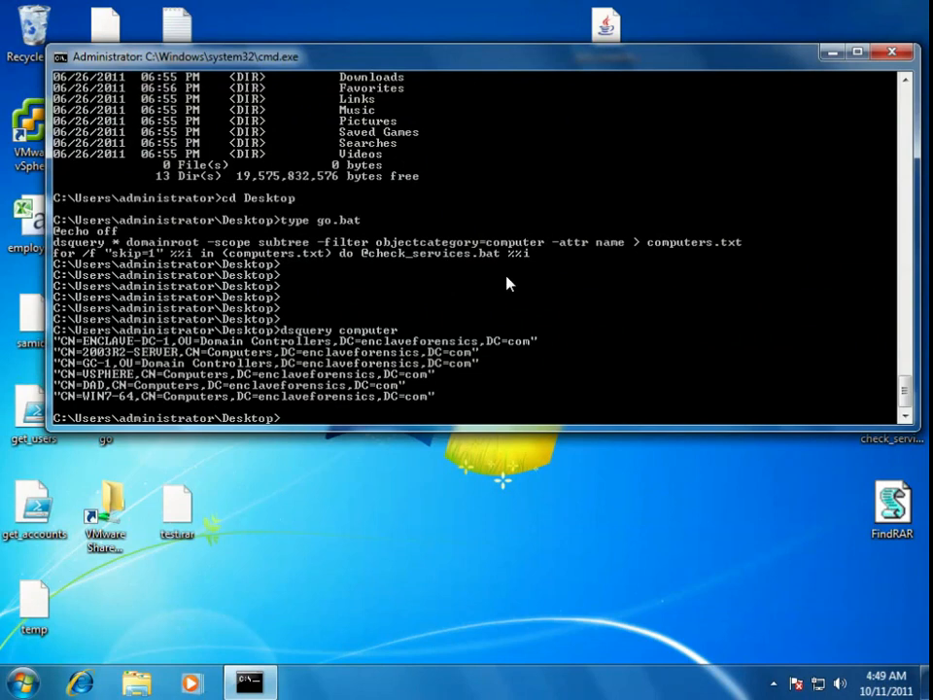
Pipe dsquery computer into dsget computer -name to try listing computer names.
type("dsquery computer | ds")
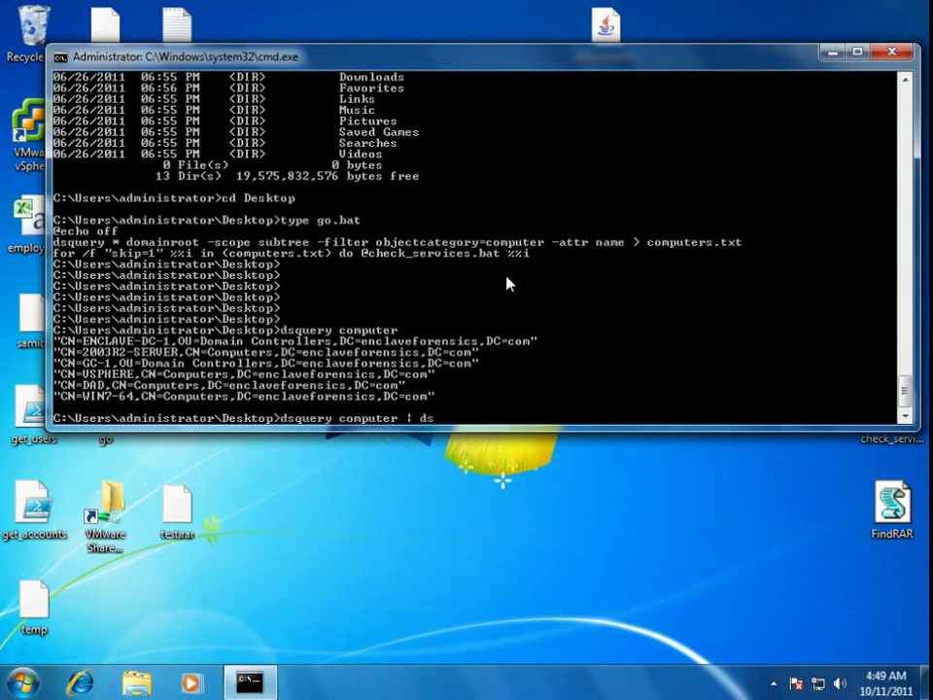
type("get computer")
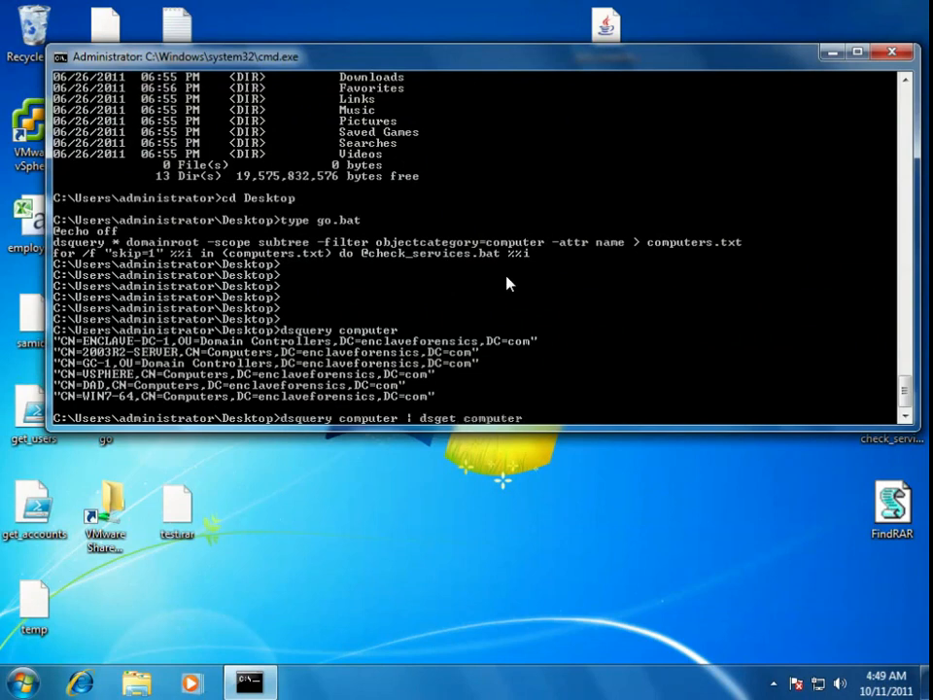
type("-name")
type("dsquery computer | dsget computer -samid")
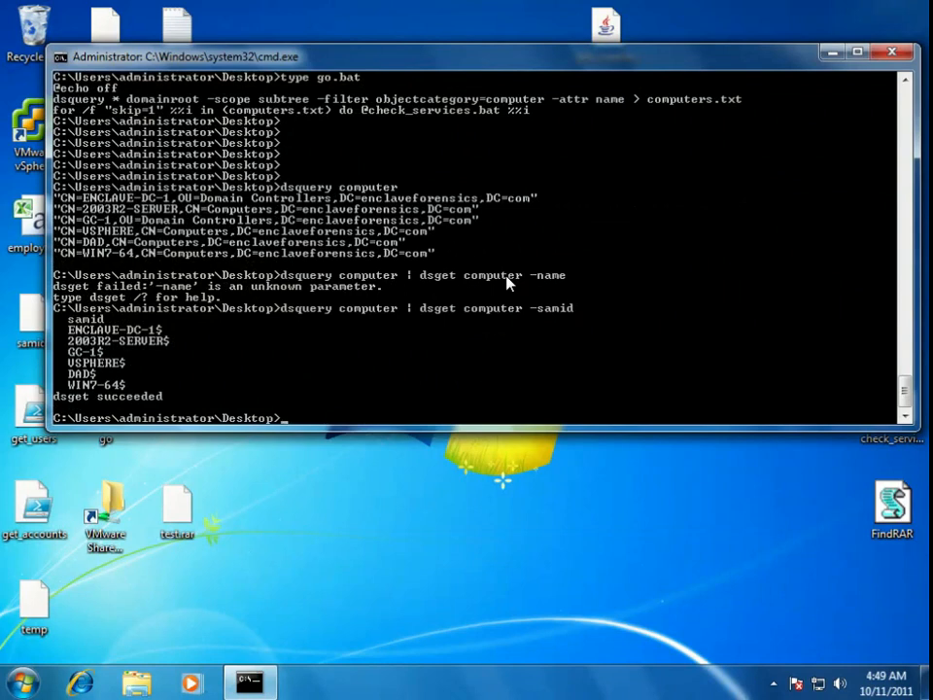
mouse_move(107, 340)
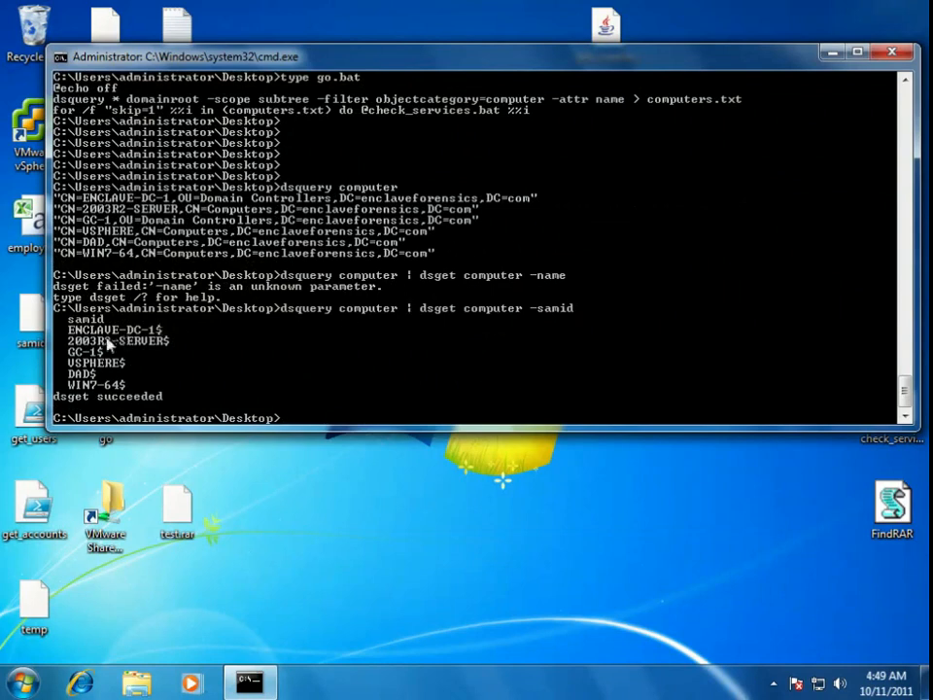
mouse_move(105, 354)
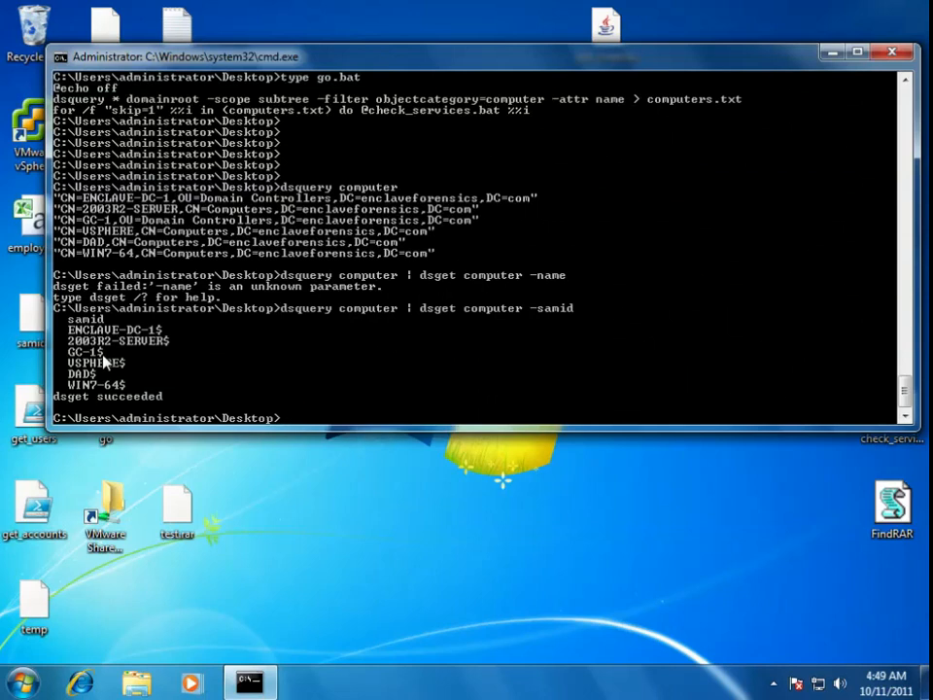
mouse_move(268, 360)
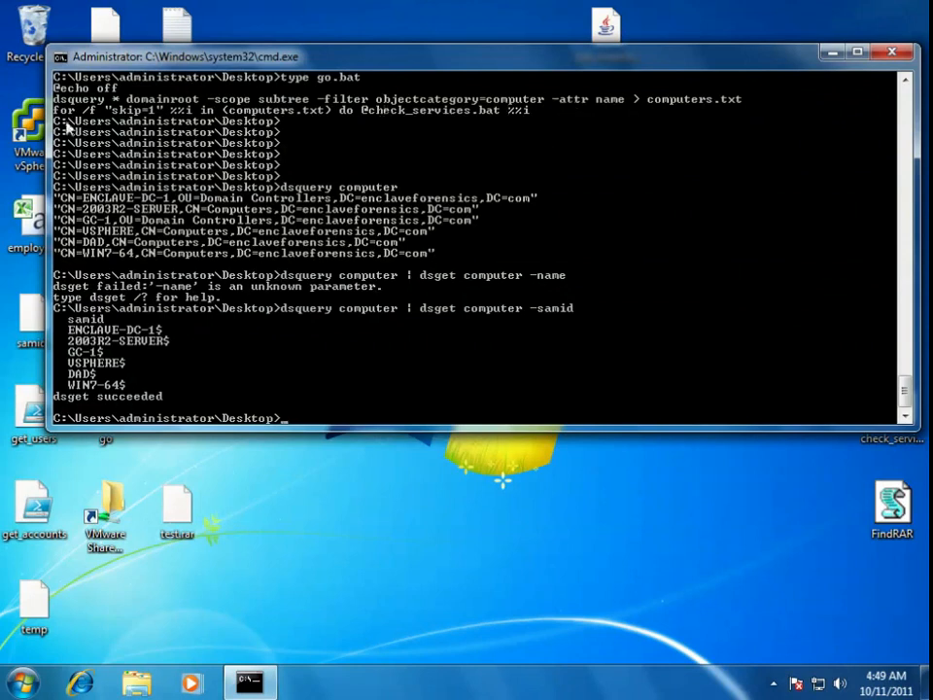
mouse_move(631, 105)
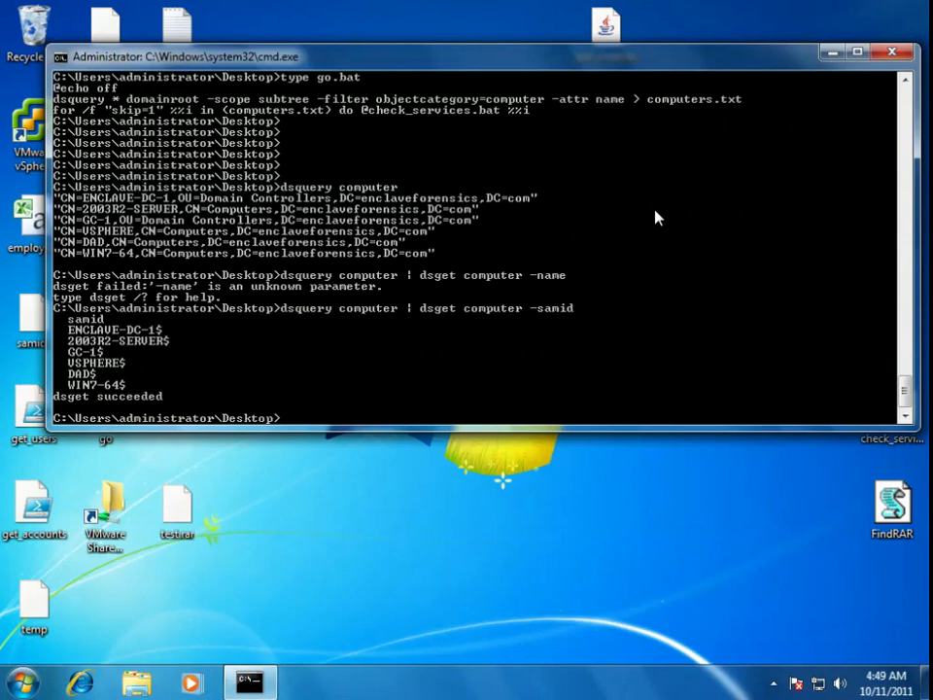
Run go.bat to check each domain computer's services against the baseline.
type("go.bat")
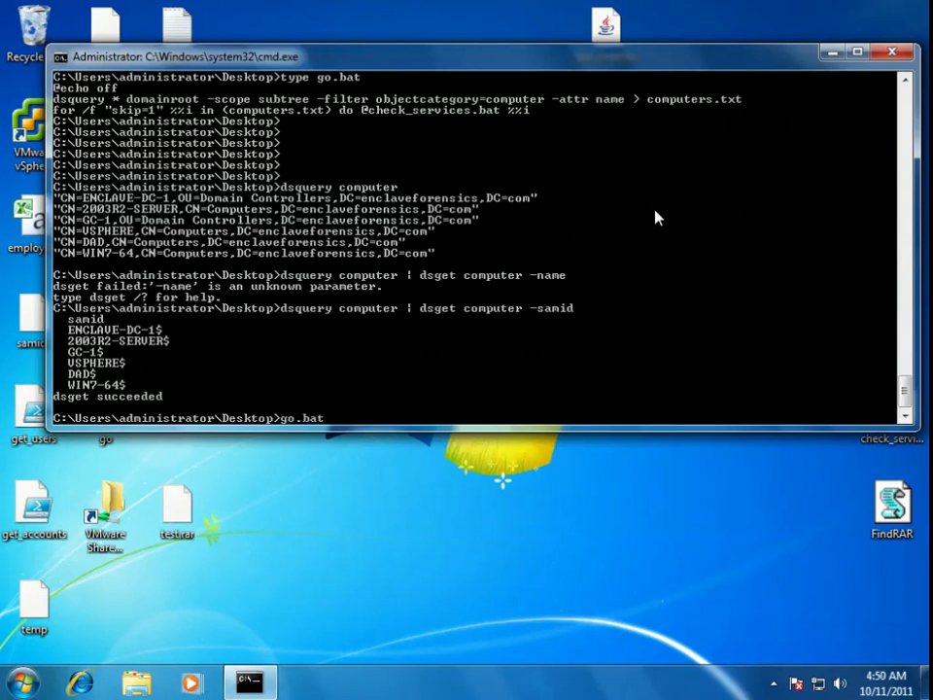
key("Return")
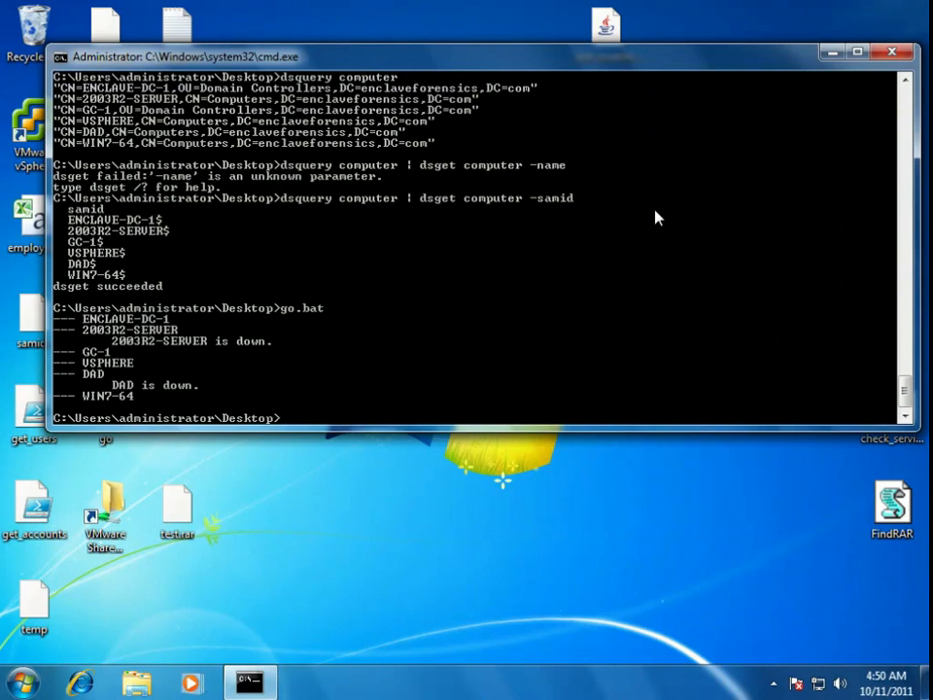
List the baselines folder's CSV files with 'dir baselines' and change into it.
type("dir baselines")
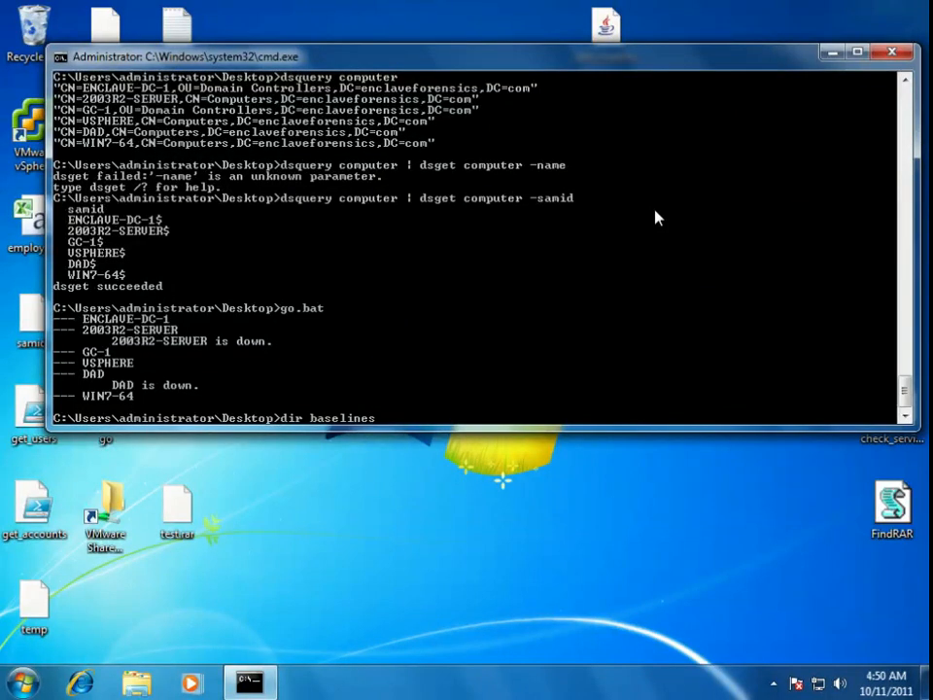
key("Return")
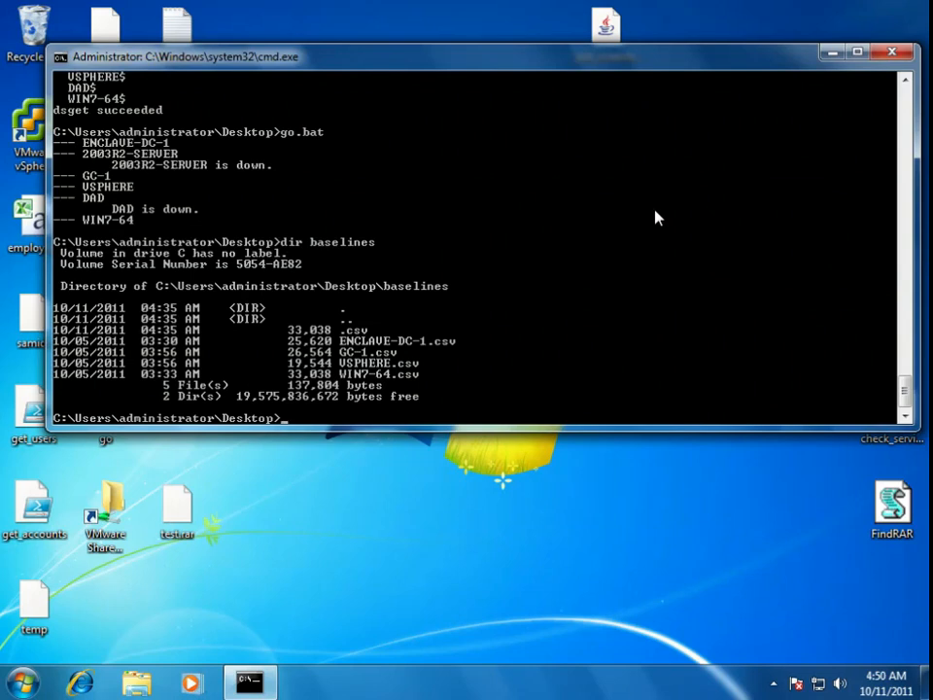
type("cd baselines")
type("type")
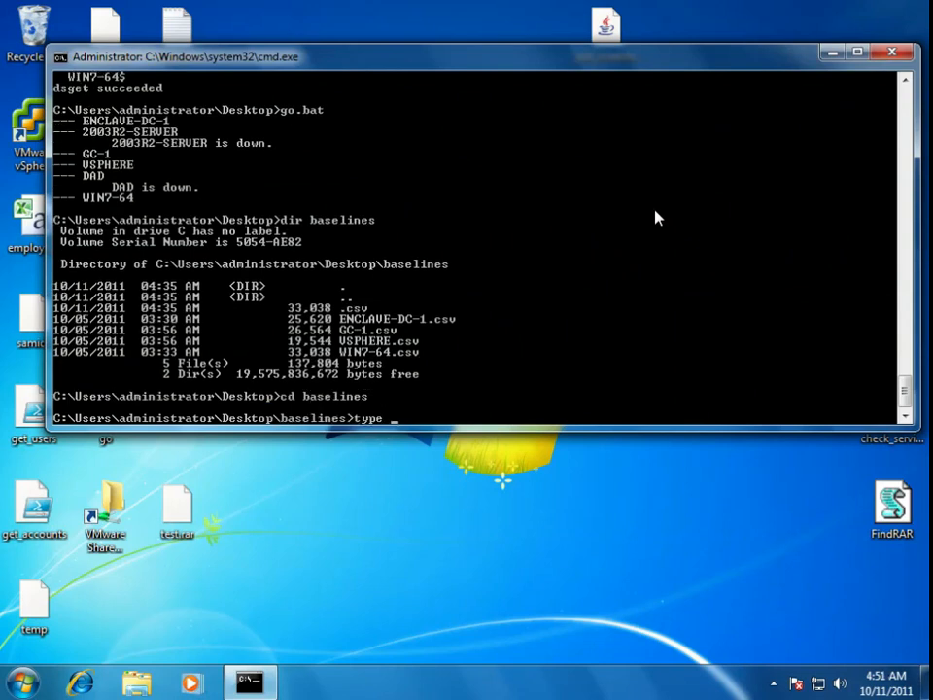
key("Return")
type("cd ..")
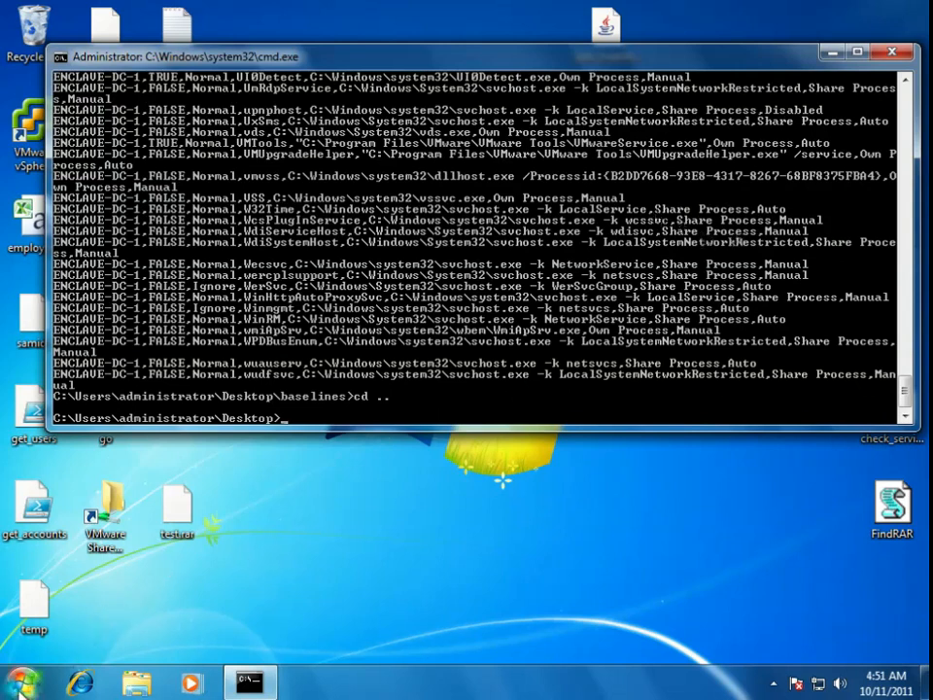
Launch compmgmt.msc and choose the 64-bit MMC version.
right_click(276, 429)
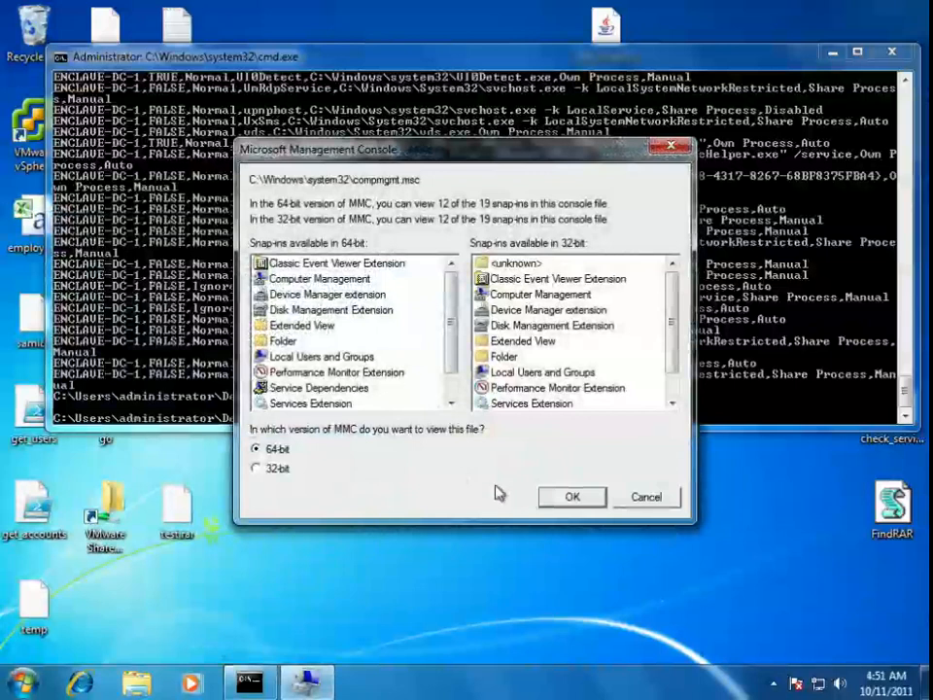
mouse_move(379, 418)
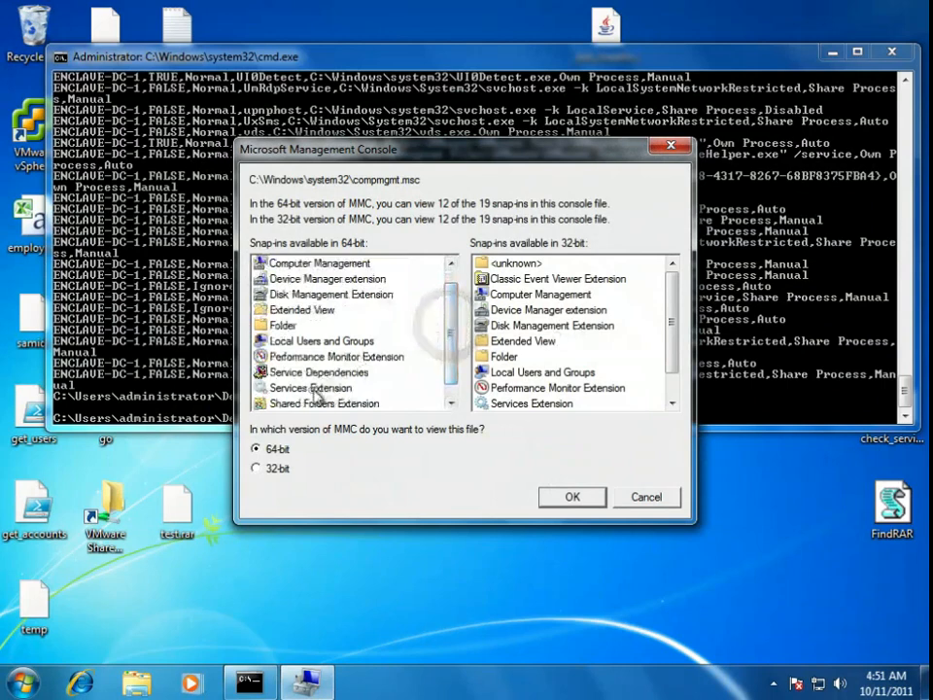
left_click(645, 498)
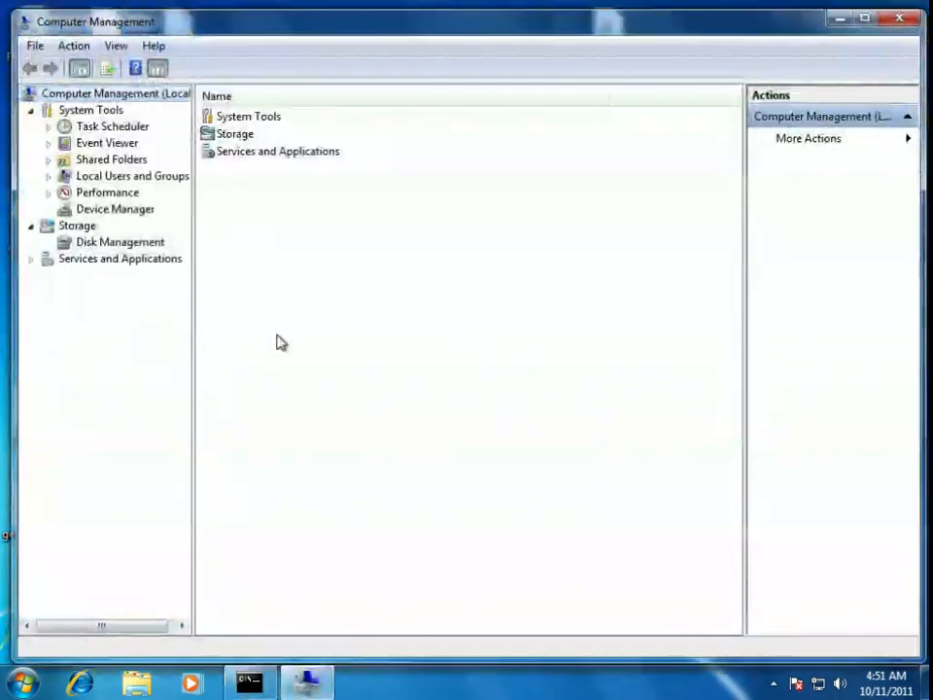
Expand Services and Applications to the Services list, sorted by startup type.
left_click(31, 259)
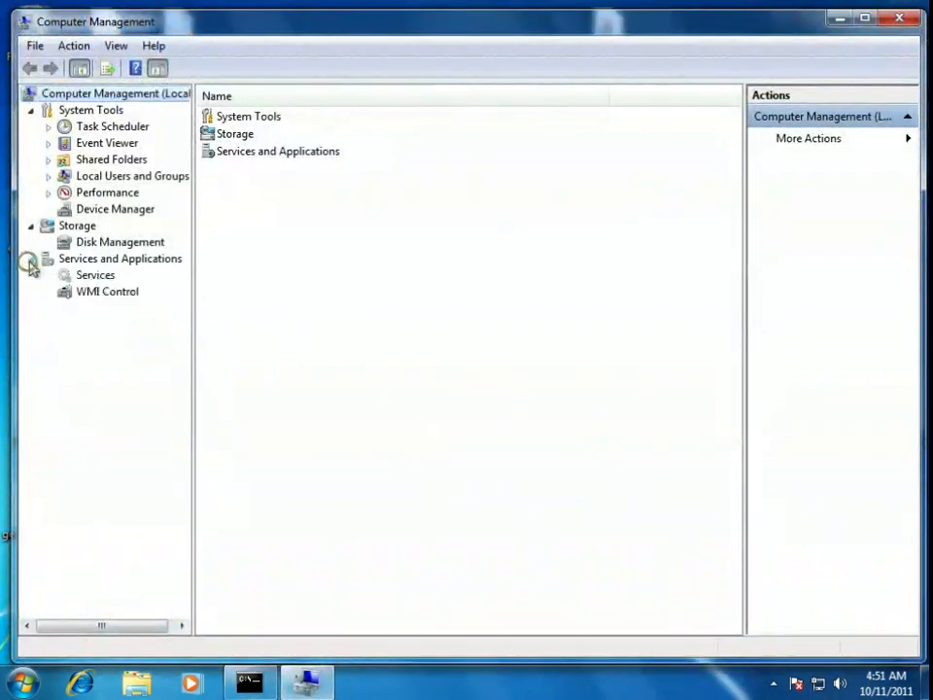
left_click(95, 276)
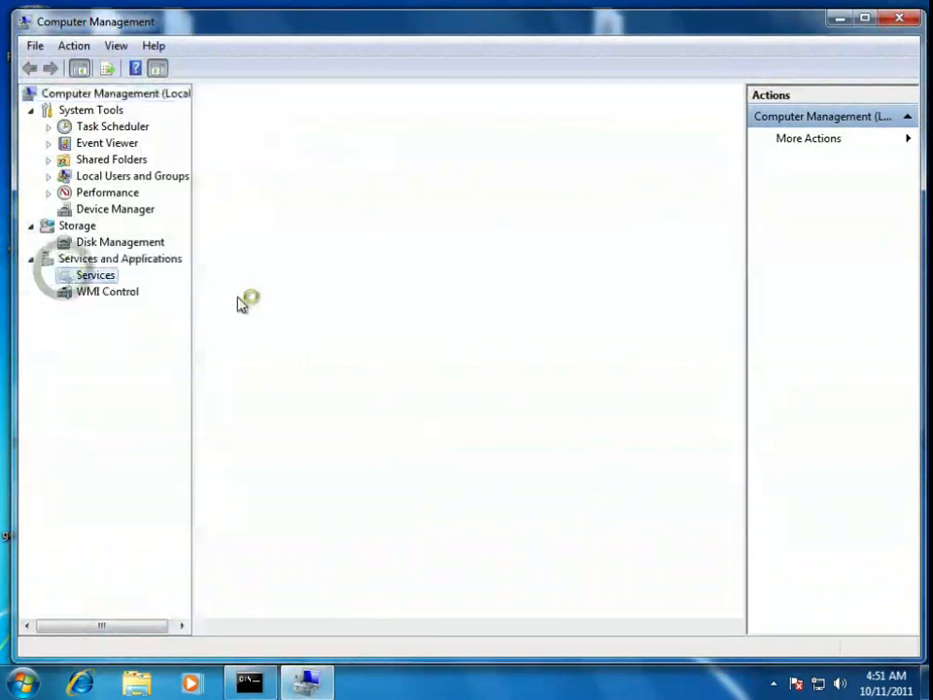
left_click(96, 276)
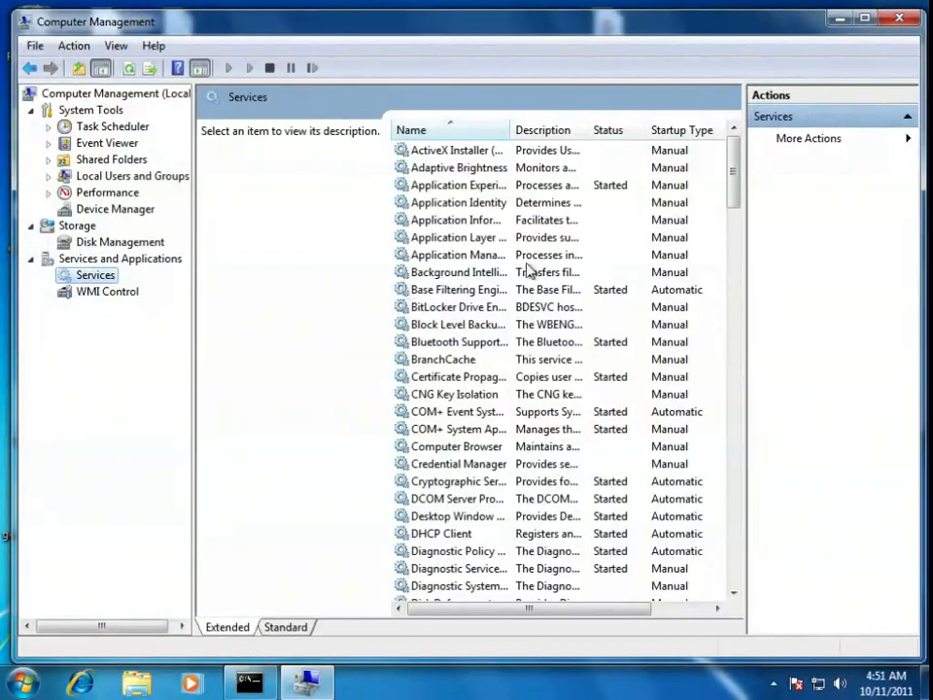
mouse_move(626, 178)
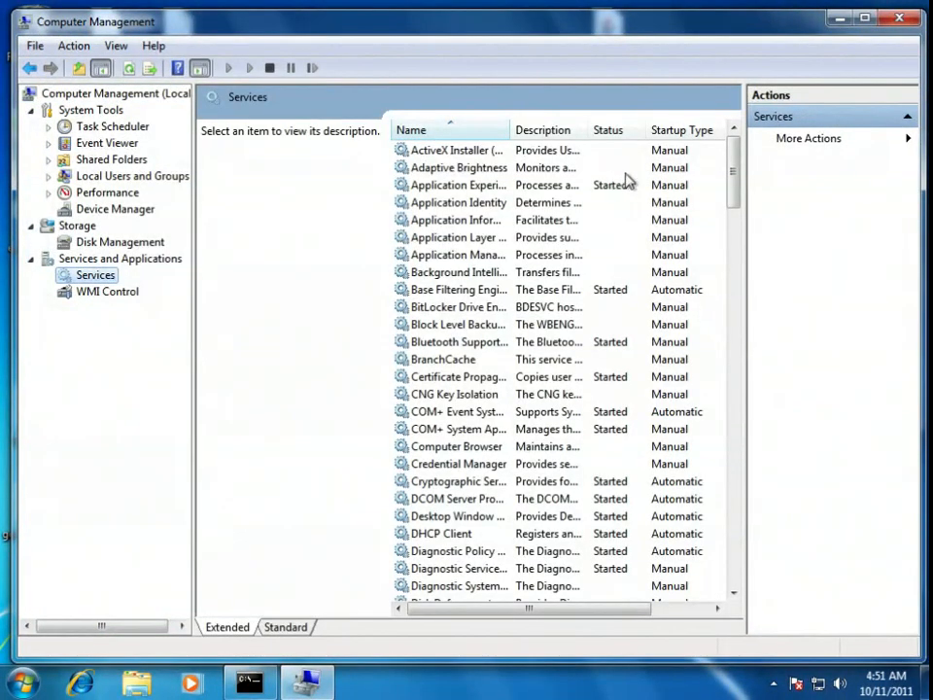
left_click(680, 128)
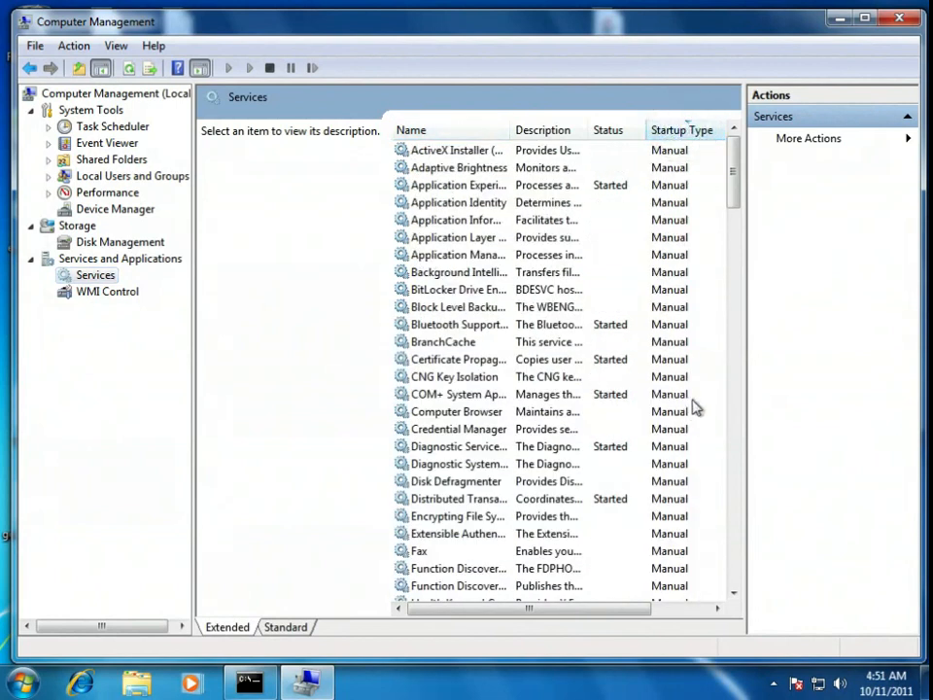
Set ActiveX Installer's startup type to Automatic (Delayed Start) in its Properties and apply.
left_click(457, 149)
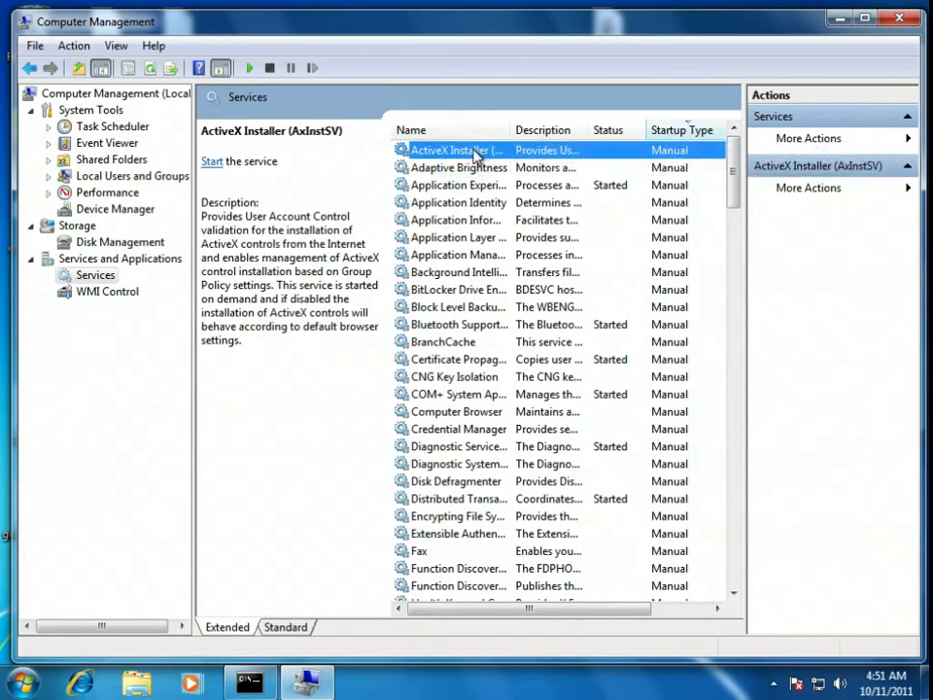
right_click(457, 149)
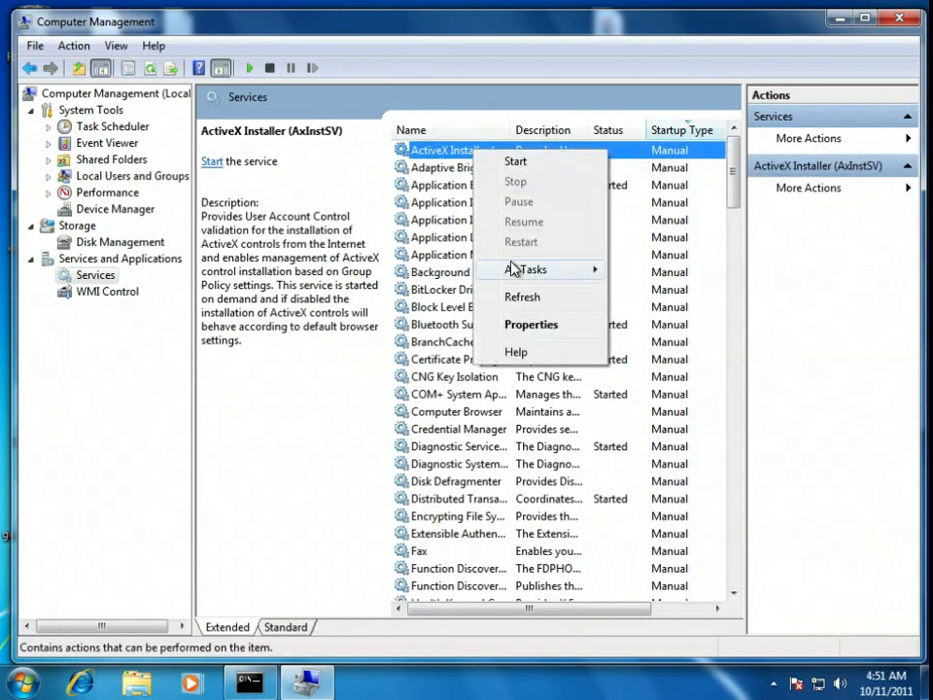
left_click(531, 323)
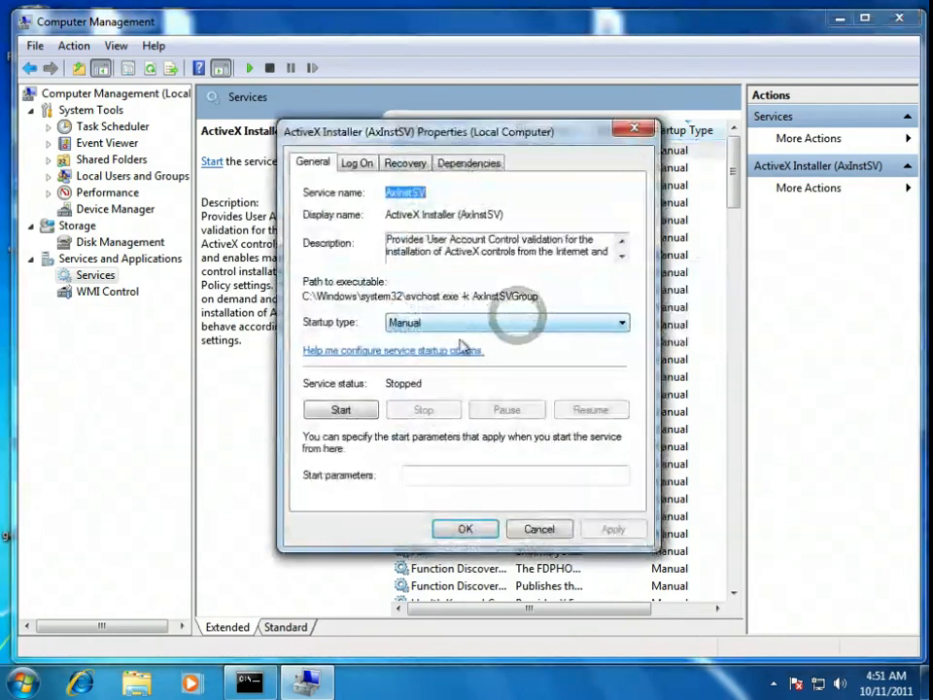
left_click(622, 323)
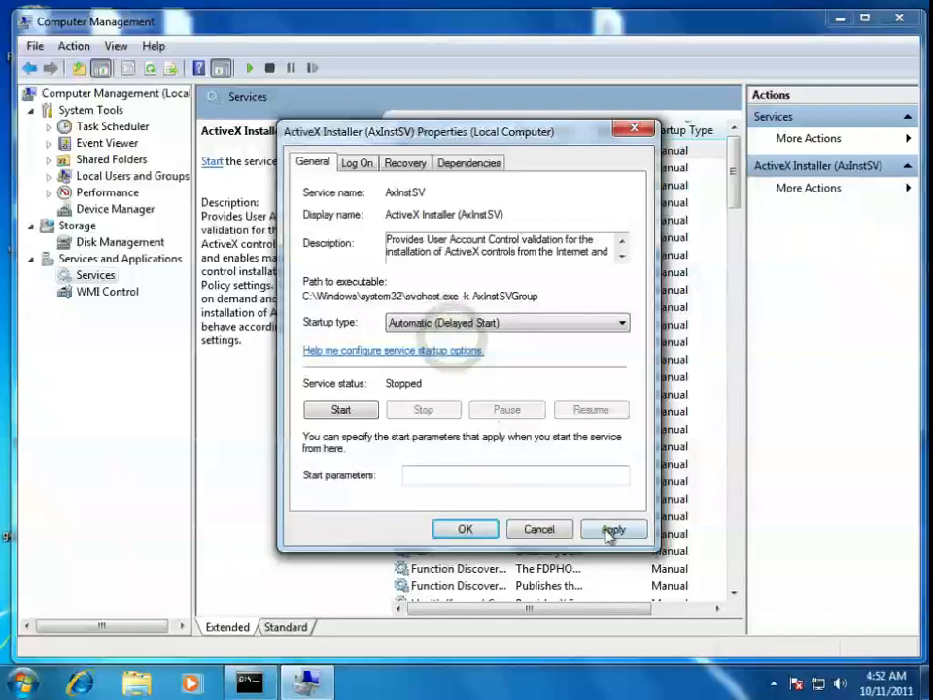
left_click(464, 529)
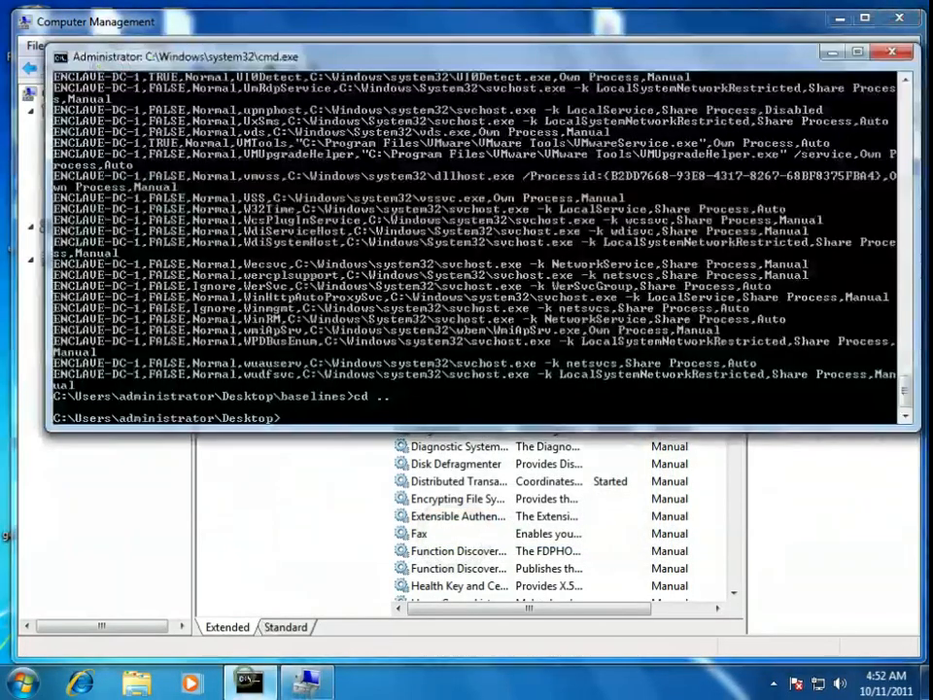
Print the ENCLAVE-DC-1.csv services baseline with 'type'.
type("type ENCLAVE-DC-1.csv")
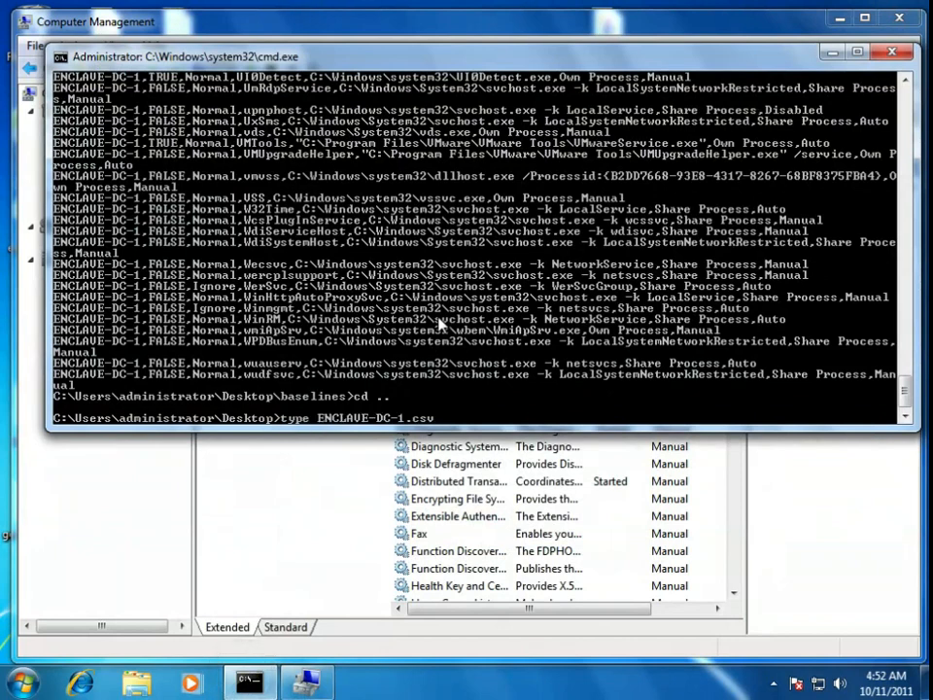
type("go.bat")
key("Return")
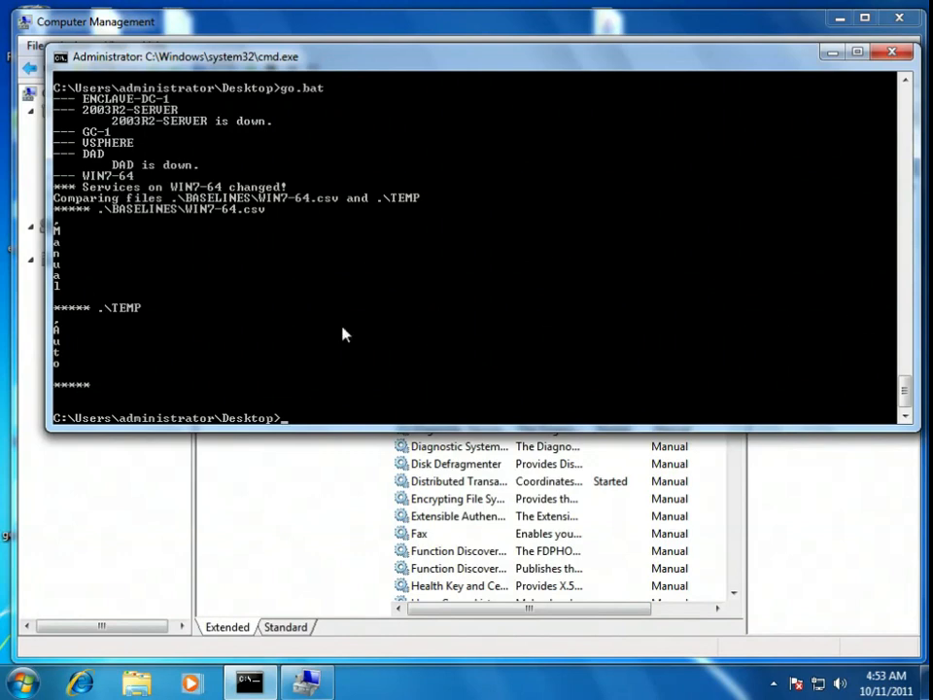
mouse_move(163, 311)
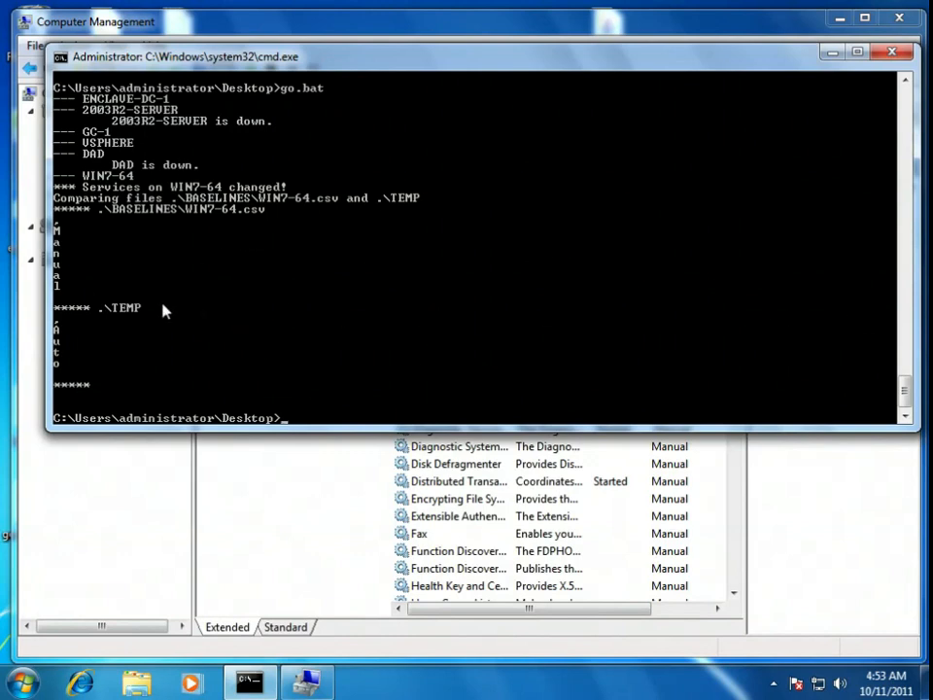
mouse_move(296, 218)
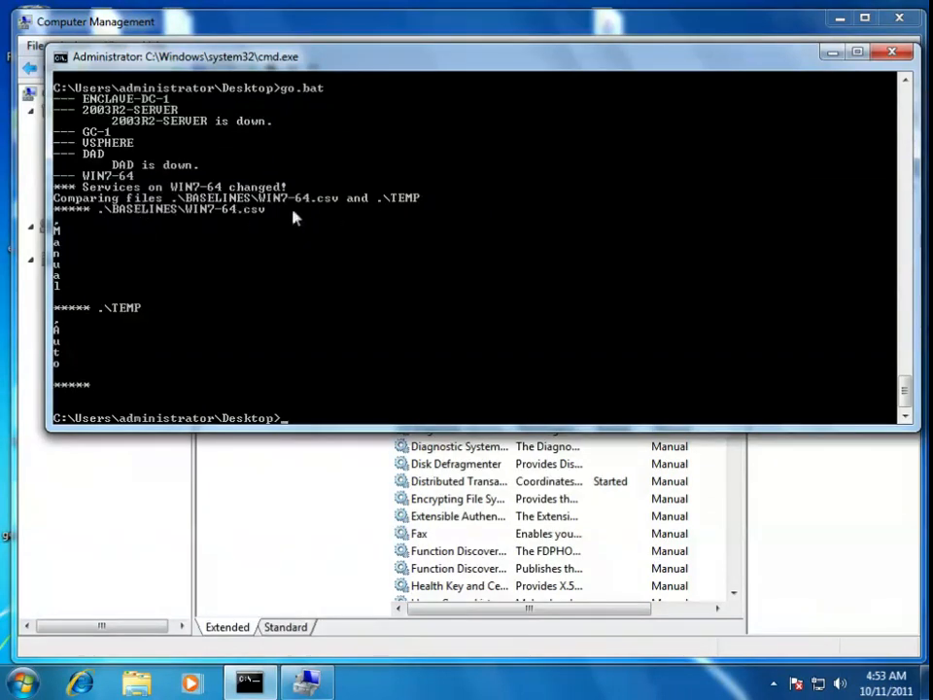
mouse_move(207, 224)
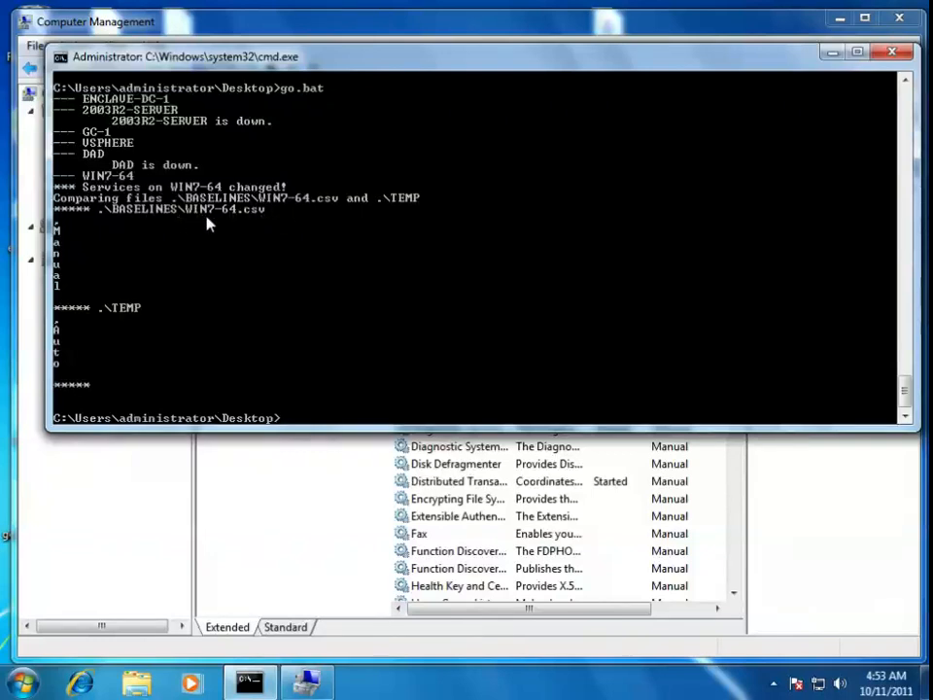
mouse_move(290, 210)
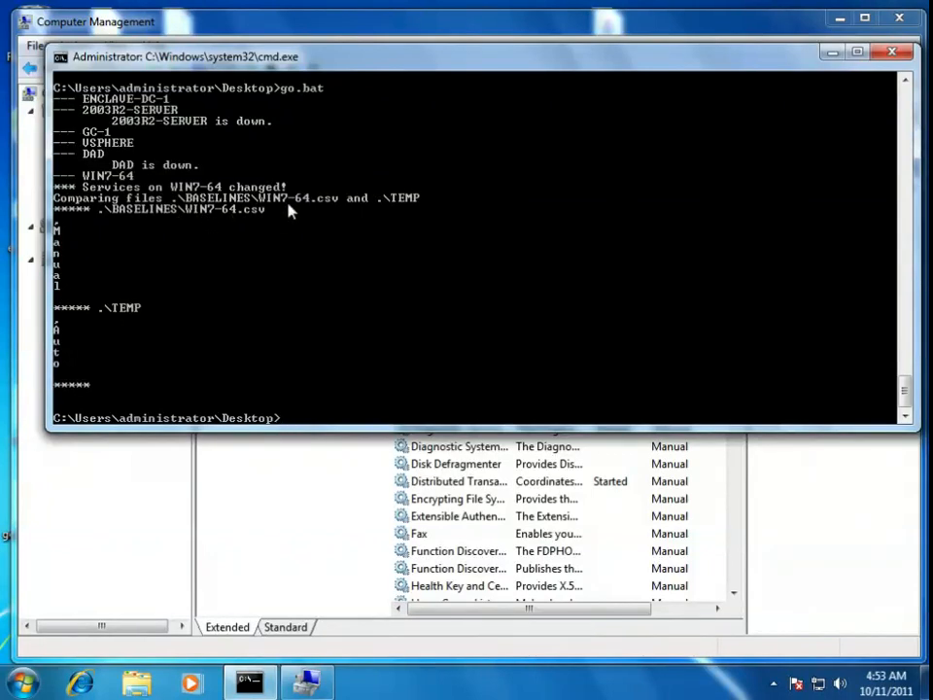
mouse_move(308, 303)
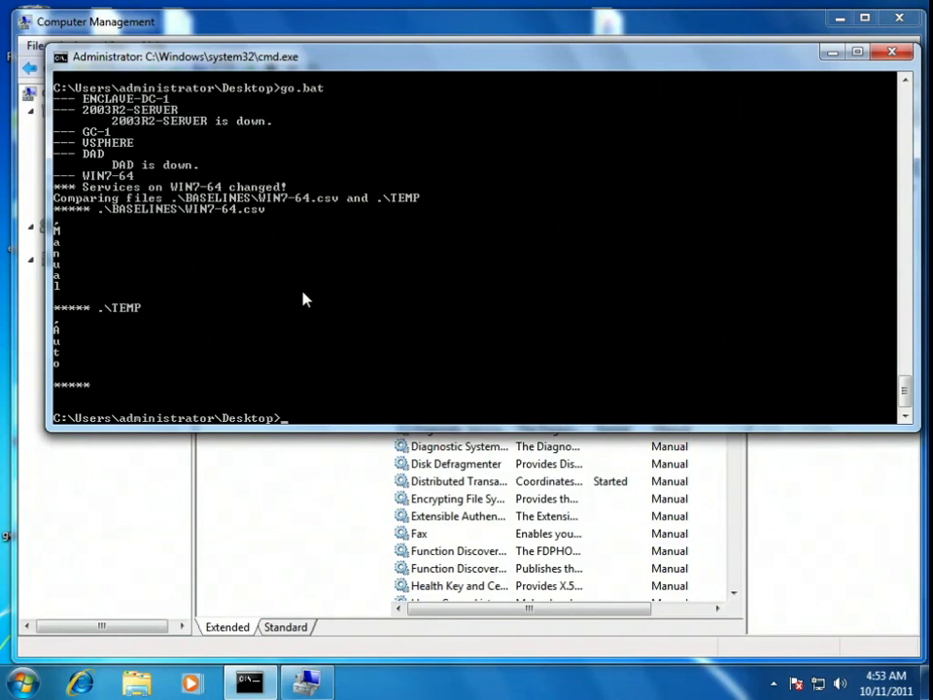
mouse_move(272, 296)
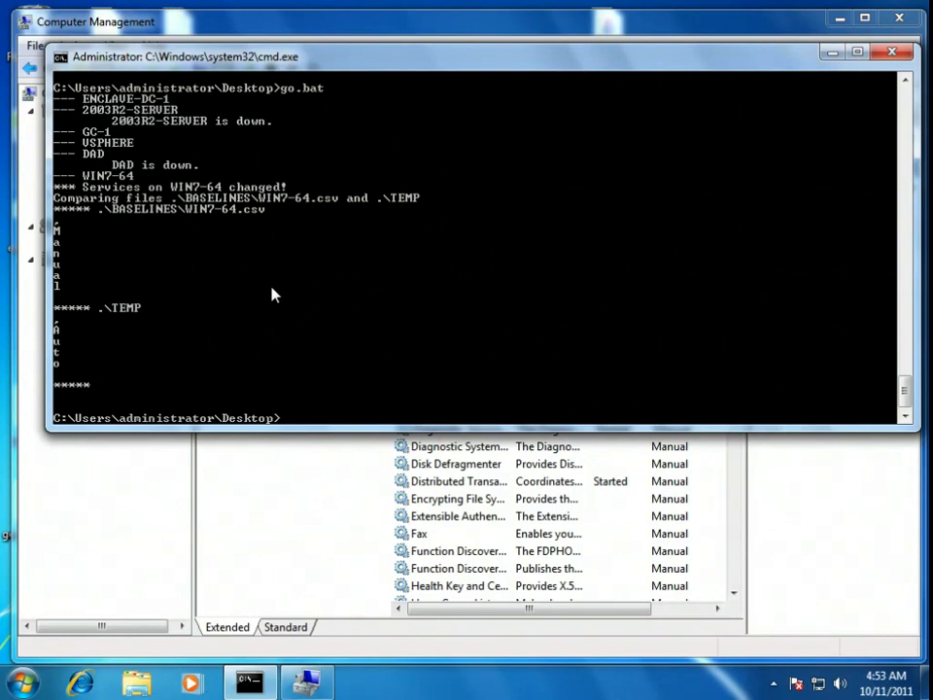
mouse_move(270, 300)
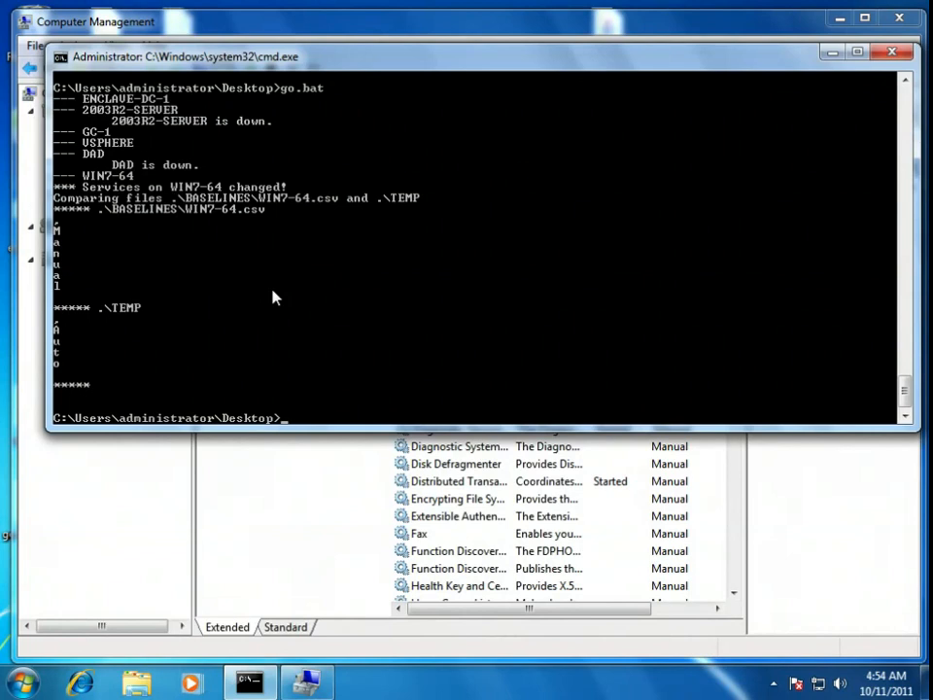
mouse_move(261, 311)
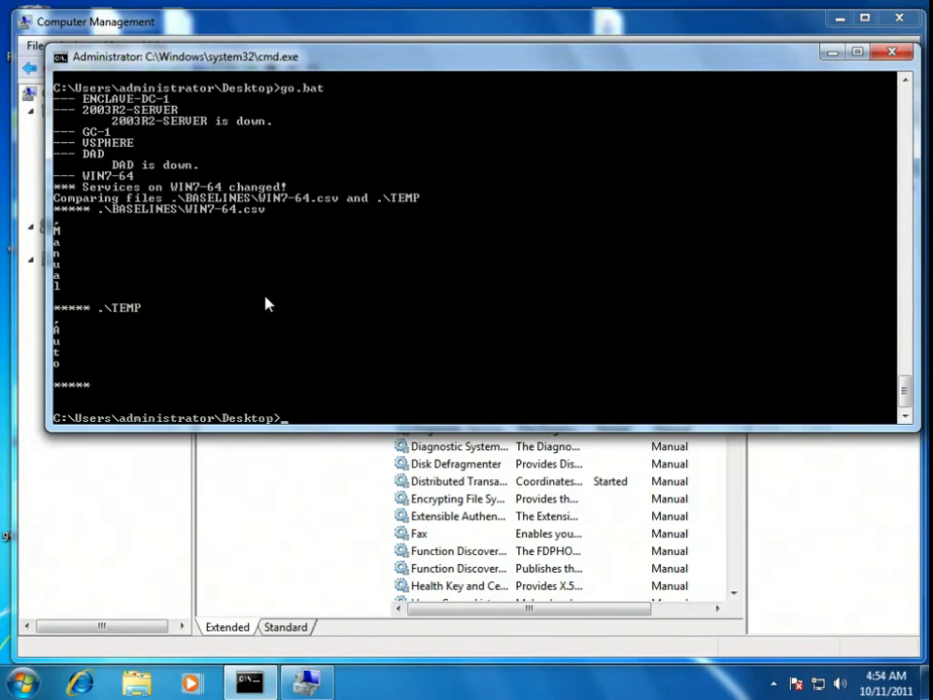
mouse_move(279, 299)
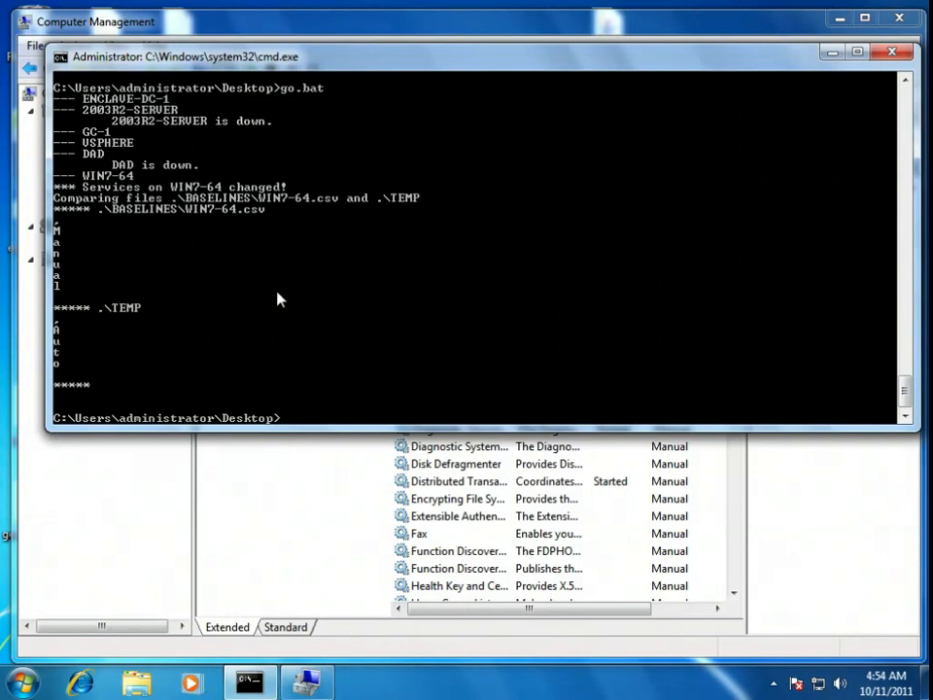